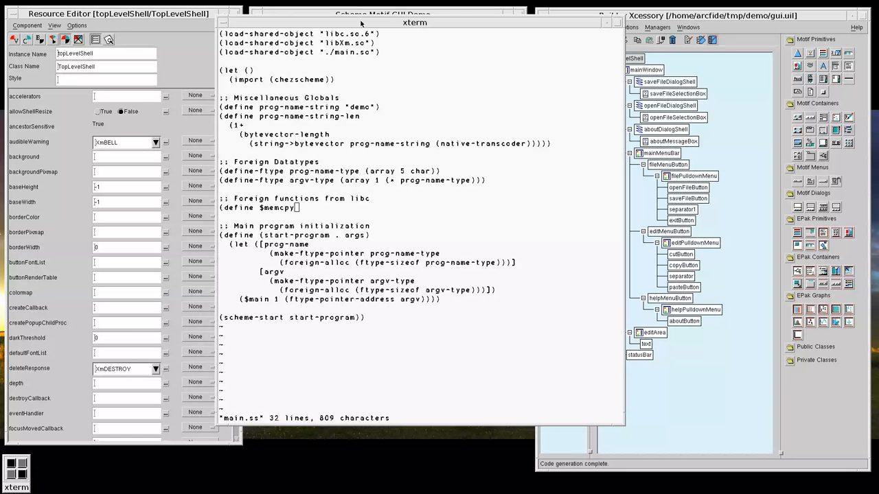
- Define $memcpy as foreign-procedure "memcpy" taking (uptr string unsigned-int) and returning uptr
text(foreign-procedure "memcpy)
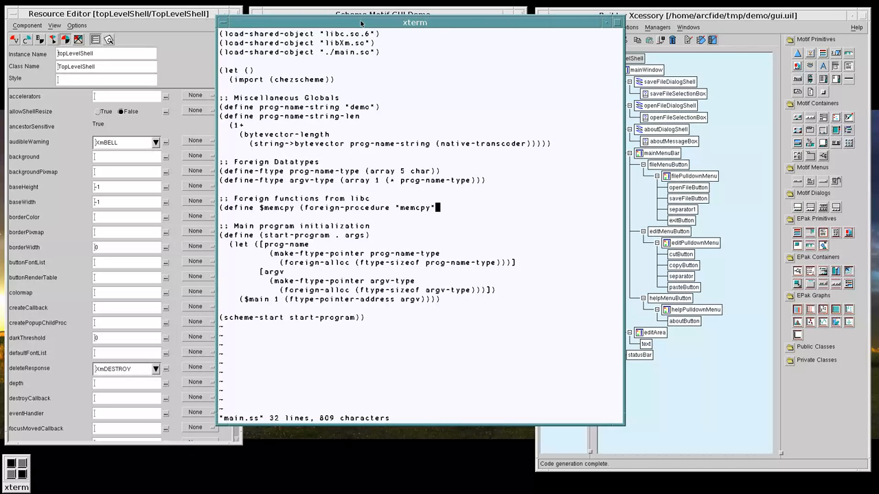
text((uptr)
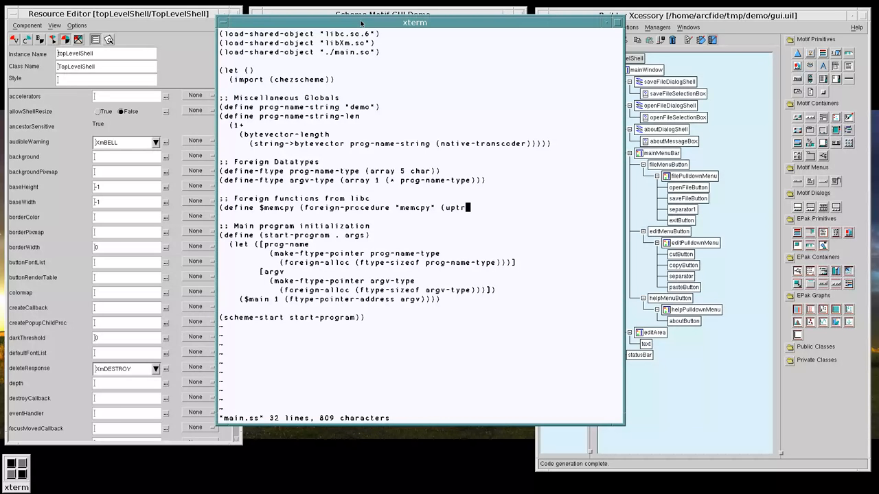
text(string unsigned-in)
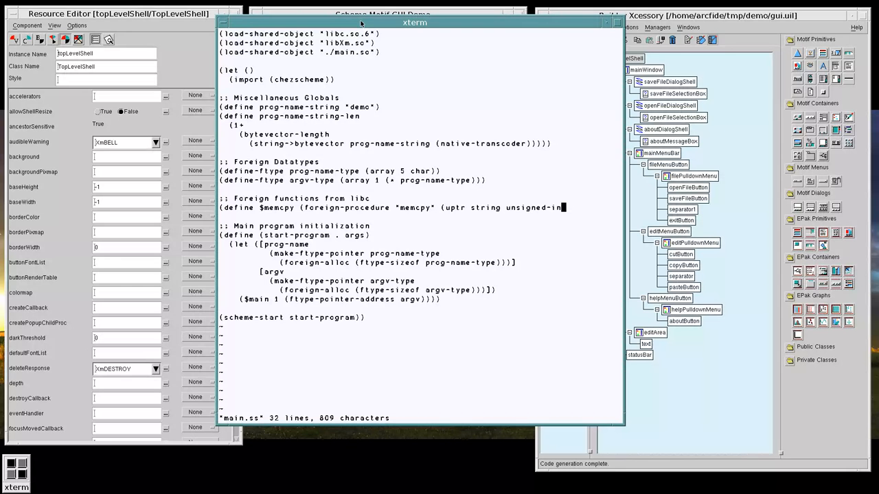
text(uptr)))
text(()
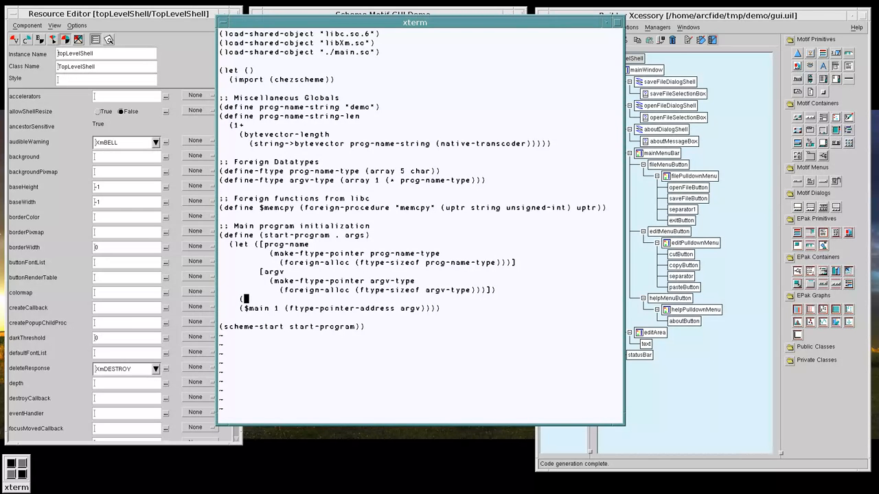
- Call ($memcpy (ftype-pointer-address prog-name) prog-name-string prog-name-string-len) before $main in start-program
text($memcpy)
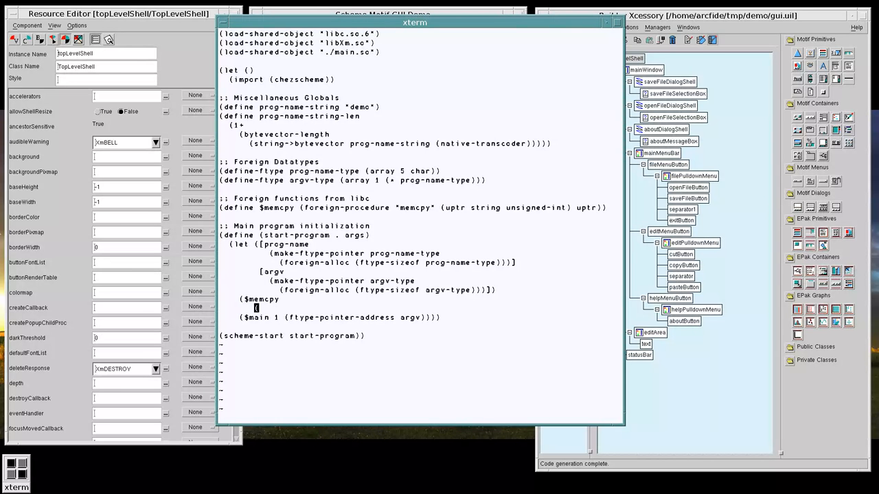
text((ftype-pointer-)
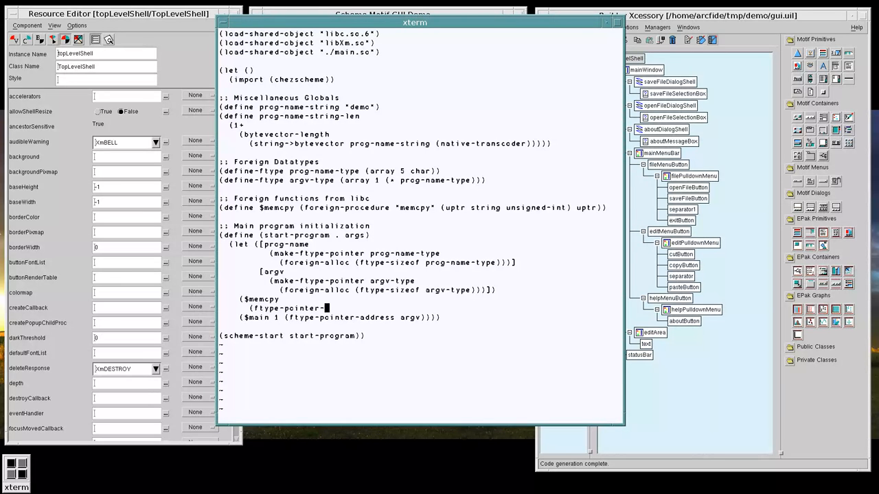
text(address prog-name)
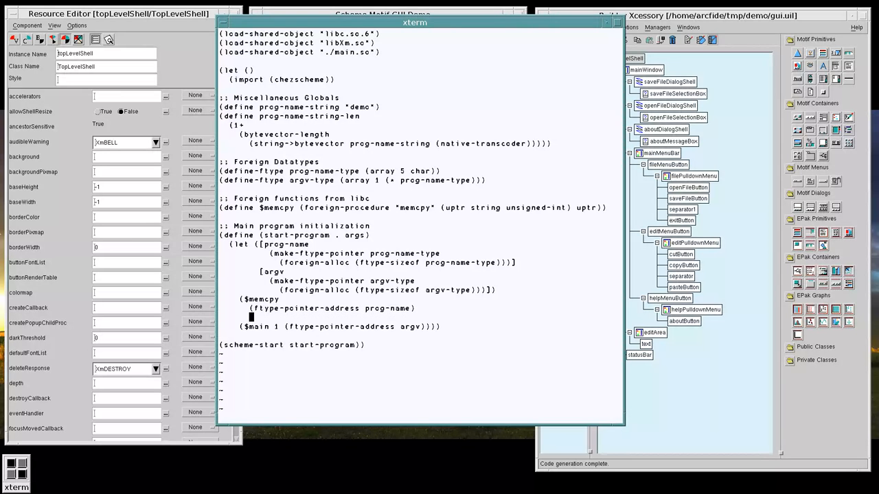
text(prog)
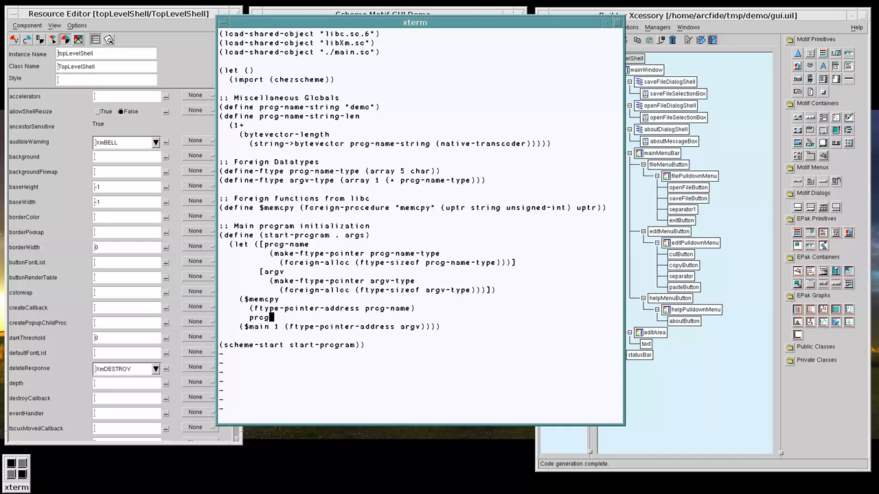
text(name-string)
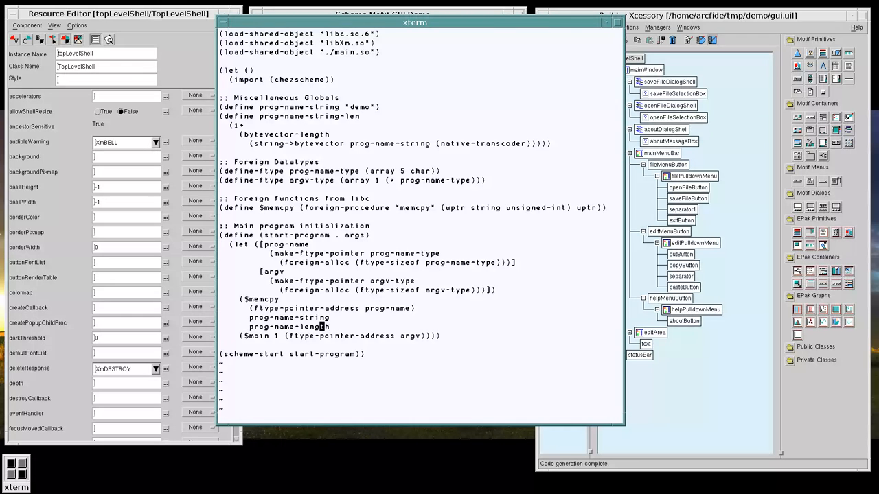
text(string-)
text((define $)
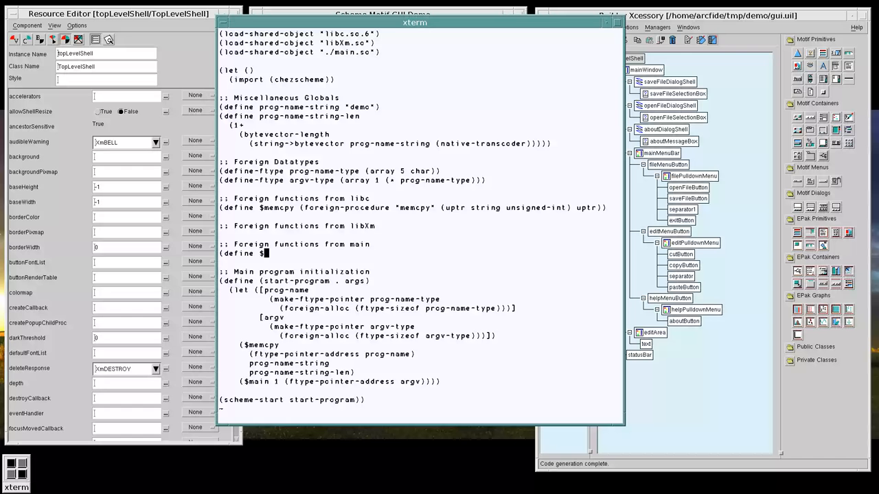
- Define $main as foreign-procedure "main" taking (int uptr) and returning int under a main section
text(main)
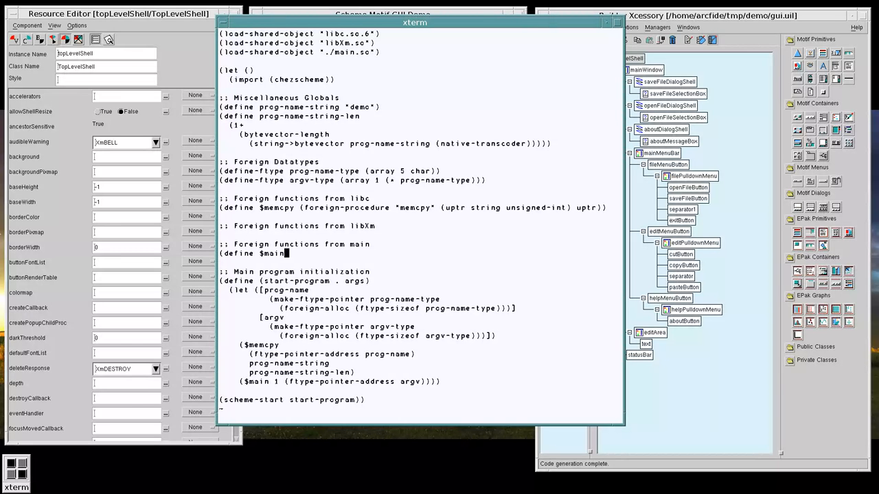
text((foreign-procedure "main" ()
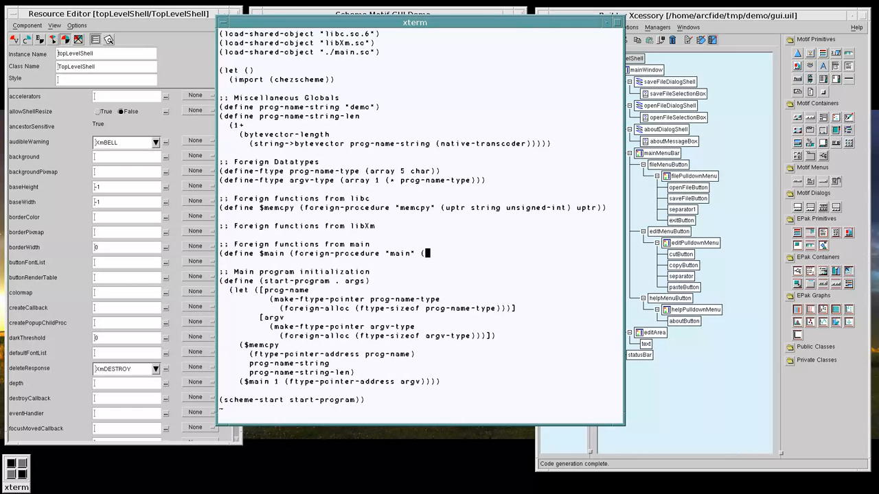
text(int)
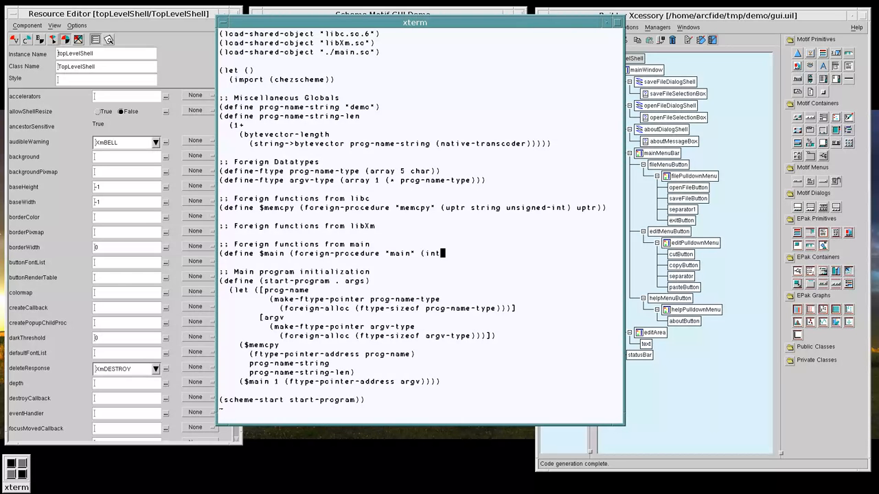
text(uptr)
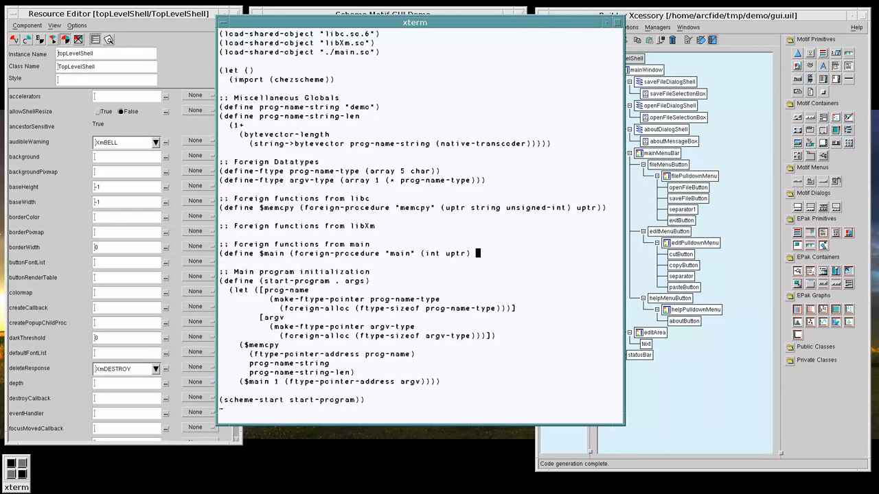
text(int))
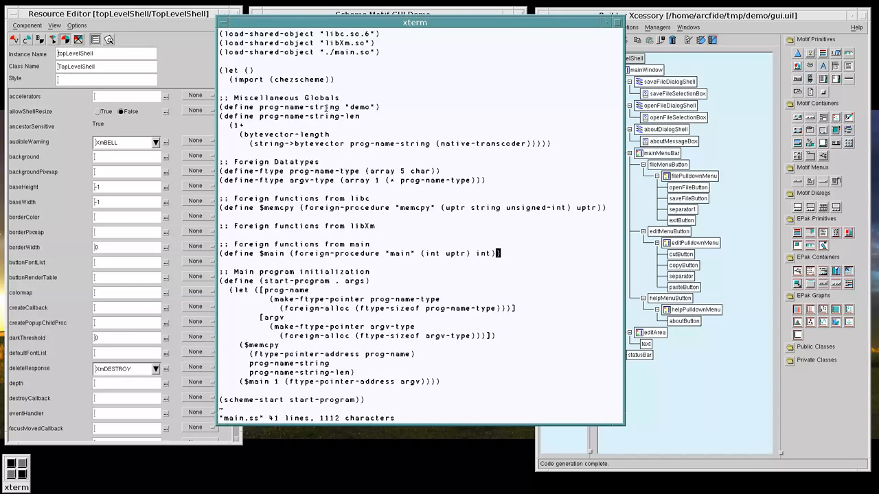
mouse_move(323, 179)
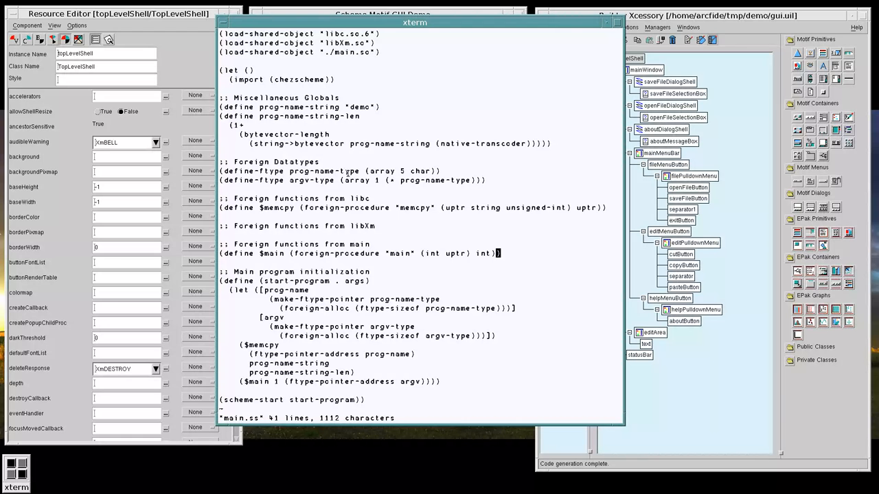
mouse_move(467, 208)
text(scheme main.ss)
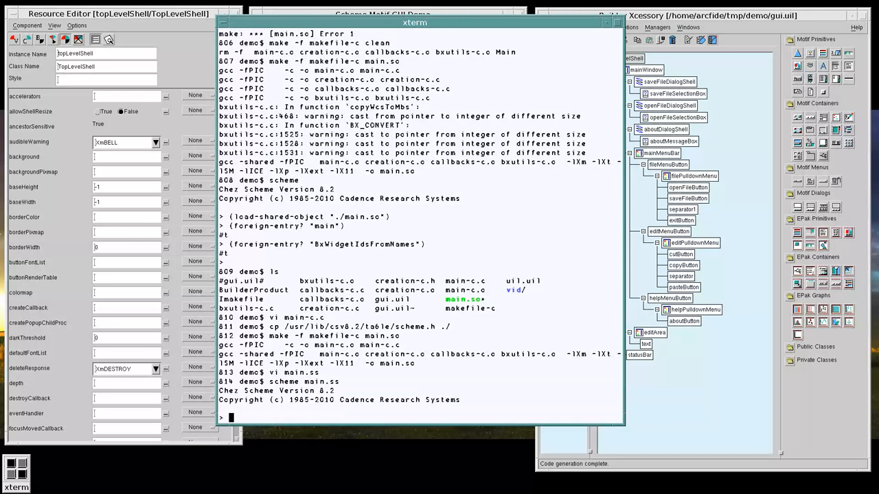
- Run (scheme-start) to launch the Motif GUI demo, move its window aside and look at the File menu
text(((scheme-start)
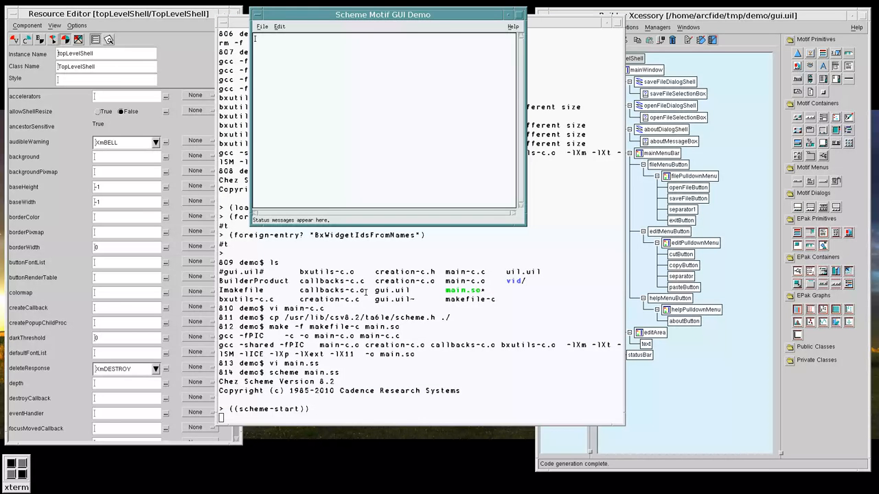
drag(382, 14, 404, 45)
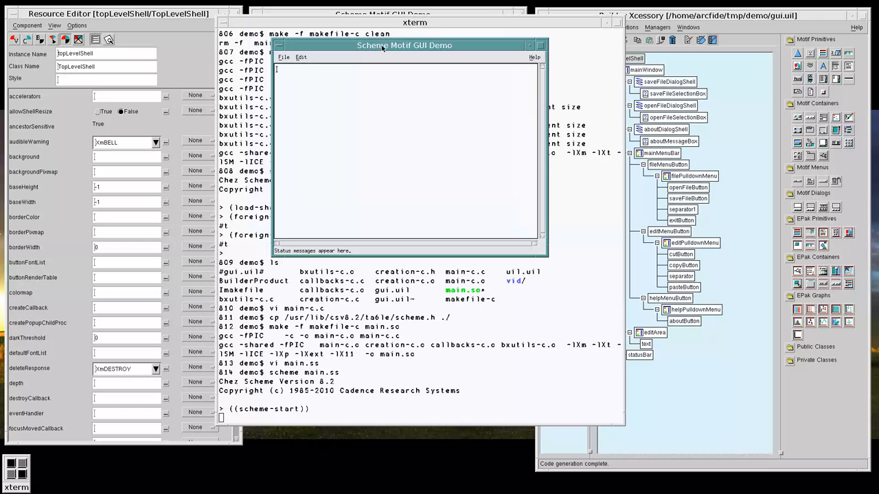
drag(404, 45, 414, 37)
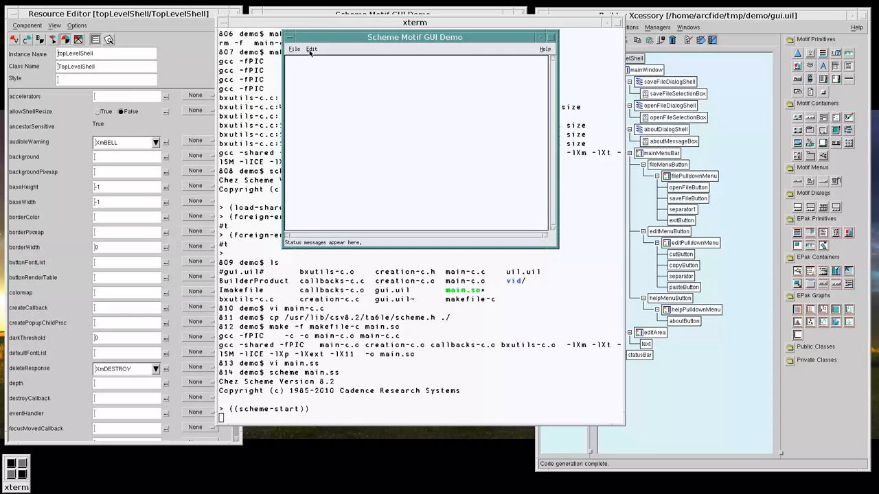
click(294, 49)
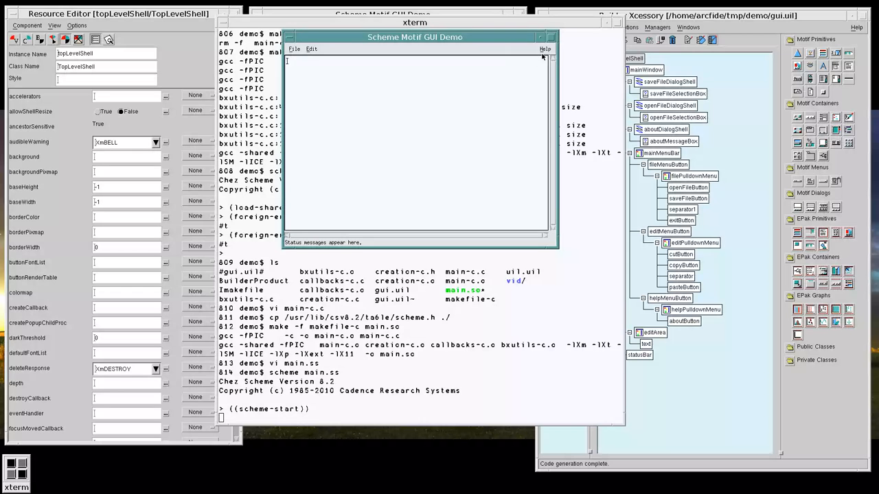
click(294, 50)
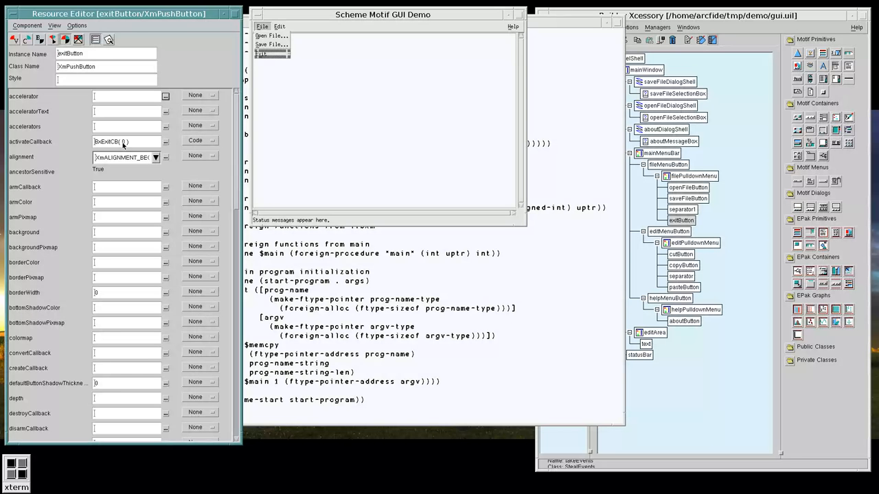
mouse_move(124, 145)
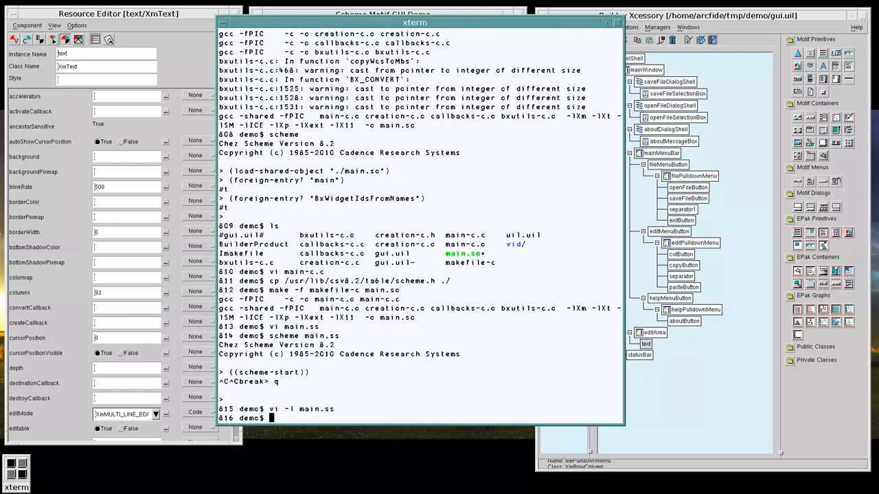
- Edit callbacks-c.c in vi from the shell
text(vi callbacks-c.c)
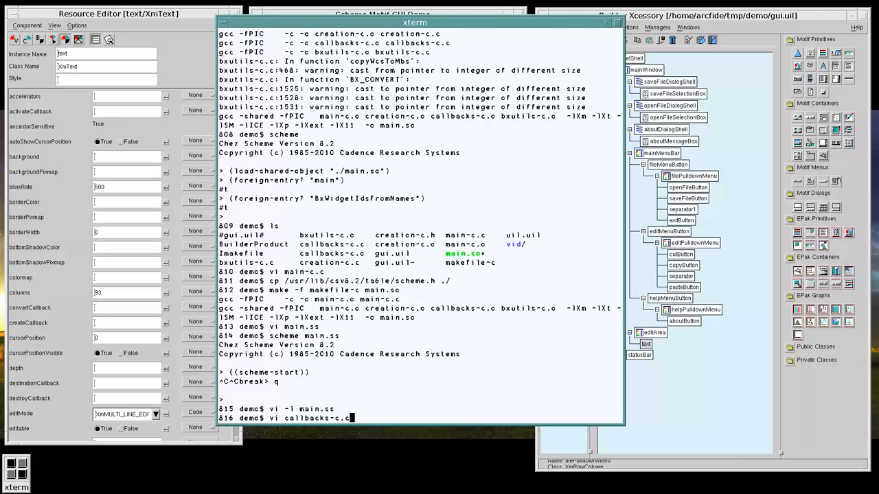
key(Return)
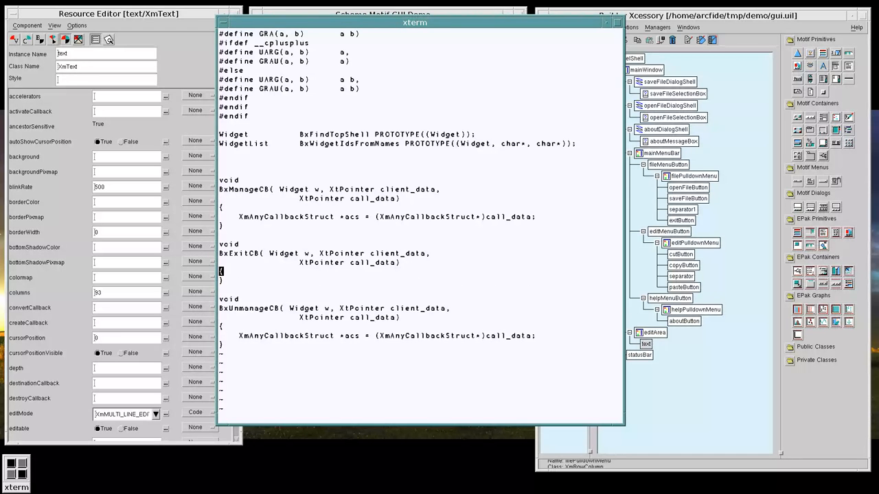
mouse_move(396, 247)
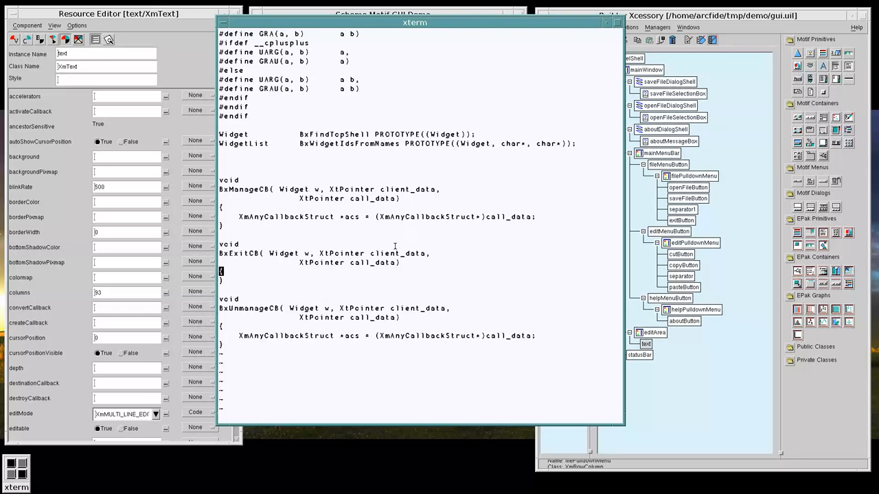
mouse_move(195, 44)
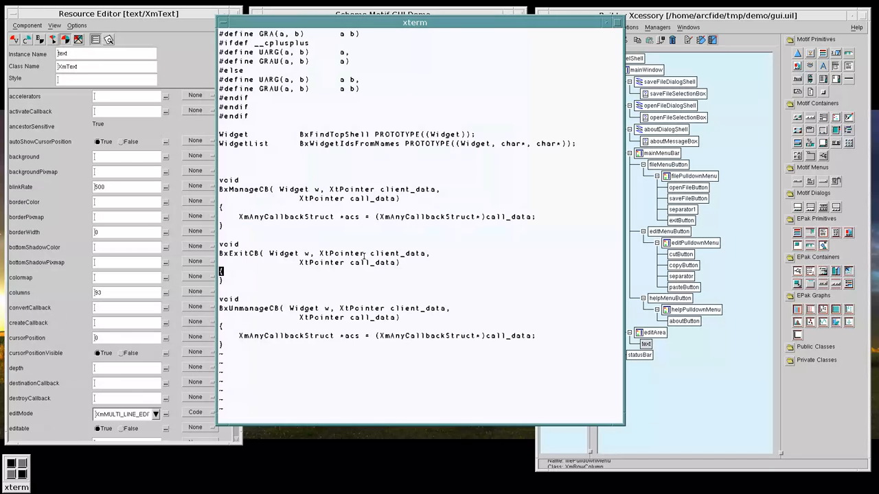
- Make the BxExitCB body call scb_exit(client_data);
double_click(397, 253)
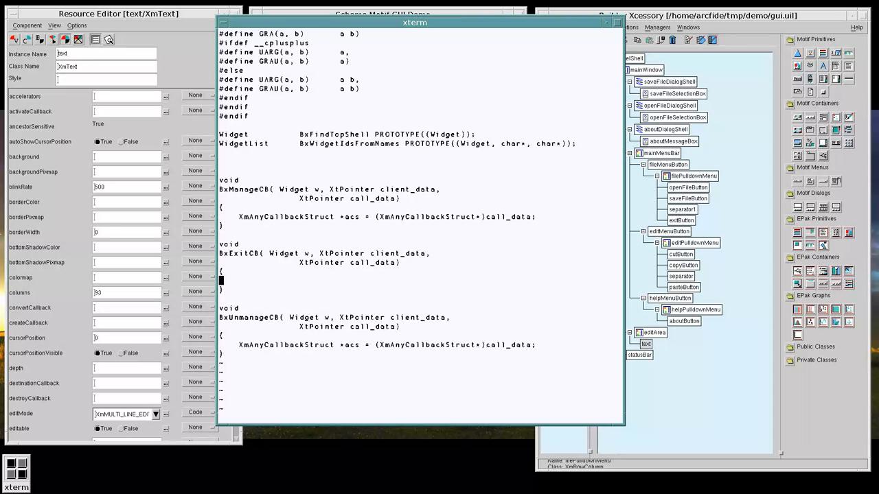
text(s)
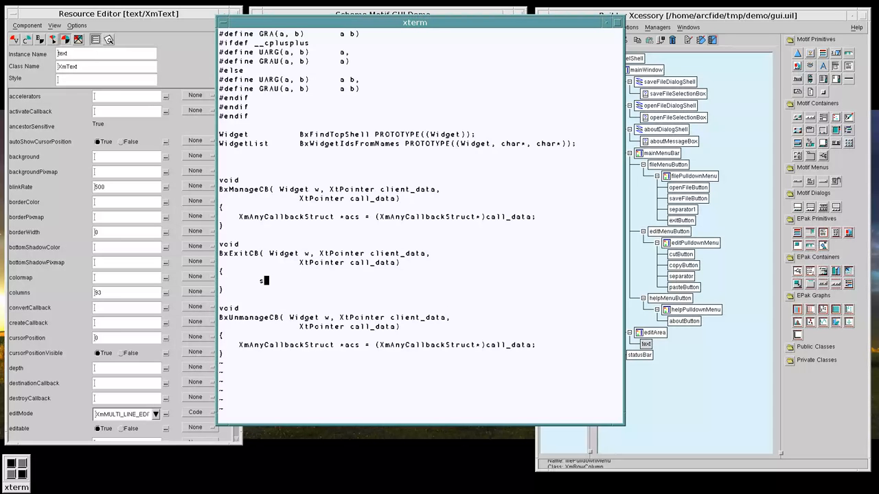
text(cb_exit()
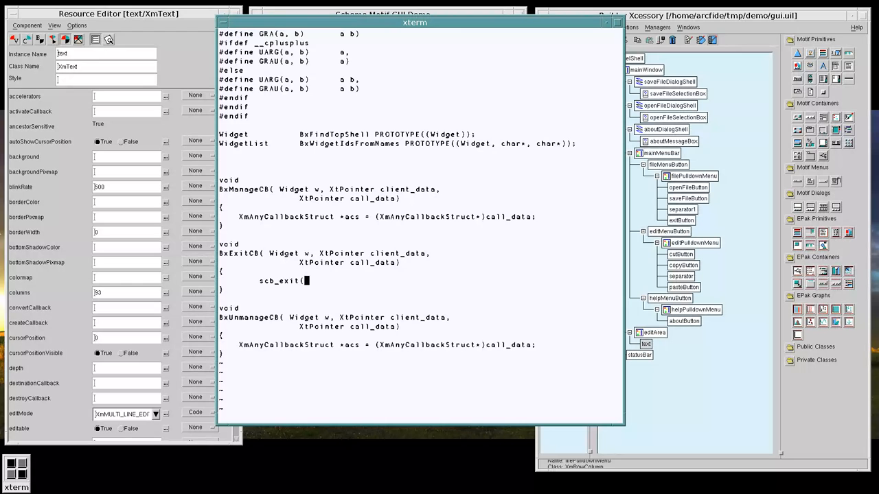
text(client_data)
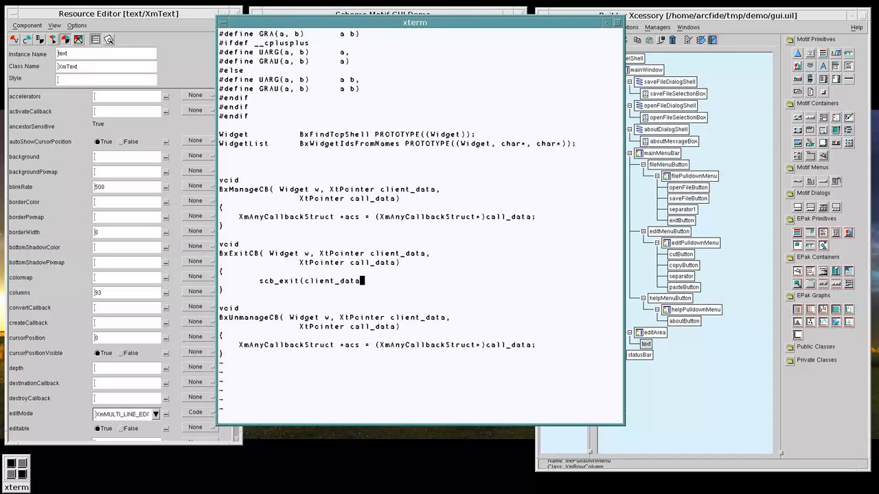
text(;)
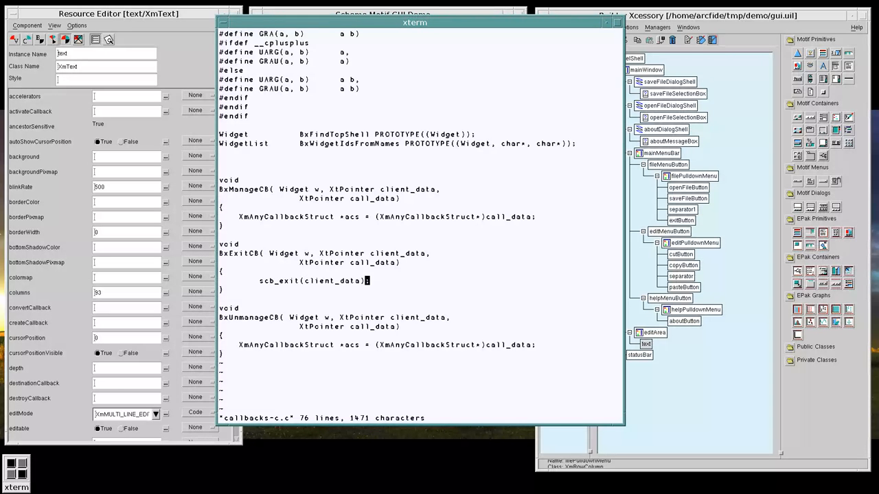
click(301, 280)
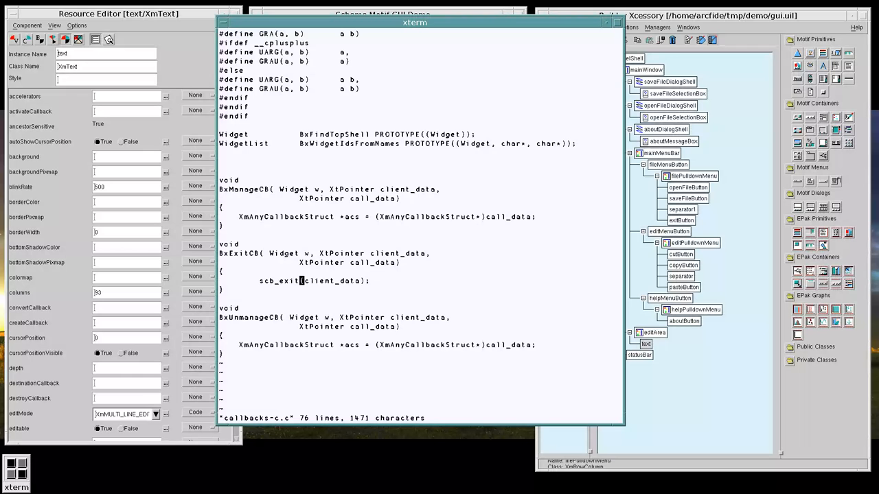
double_click(280, 280)
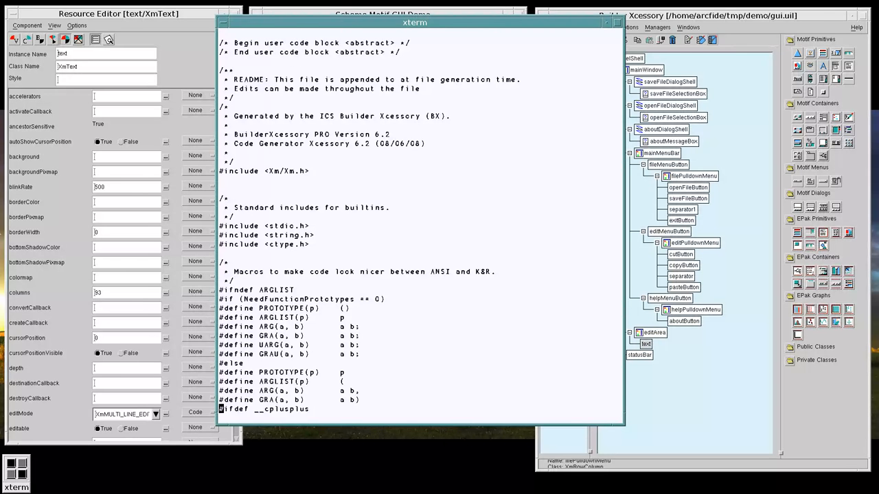
- Add a Scheme Support comment, #include "scheme.h", #define CALLBACK_COUNT 1 and #define SCB_EXIT 0
scroll(down, 3)
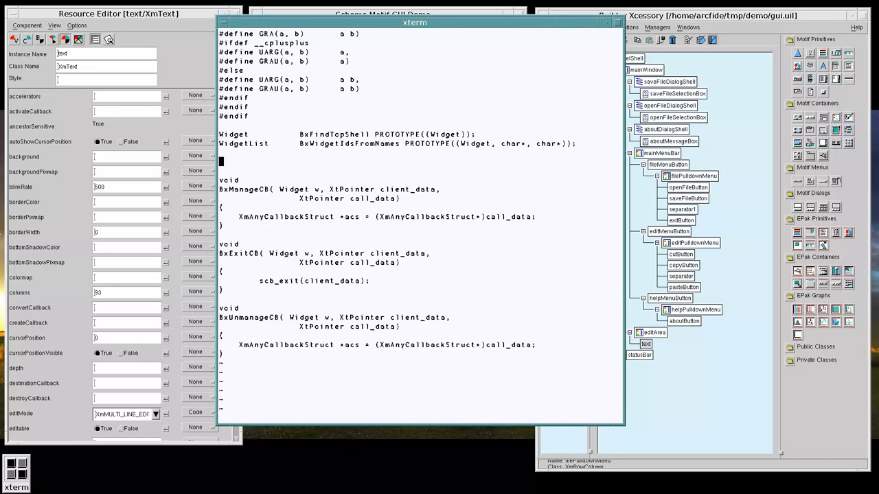
text(/* Scheme)
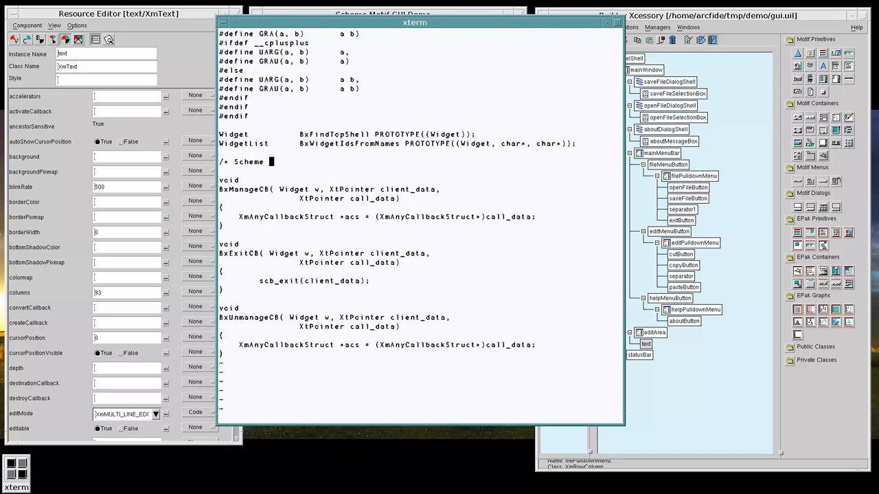
text(Support */)
text(#include "sche)
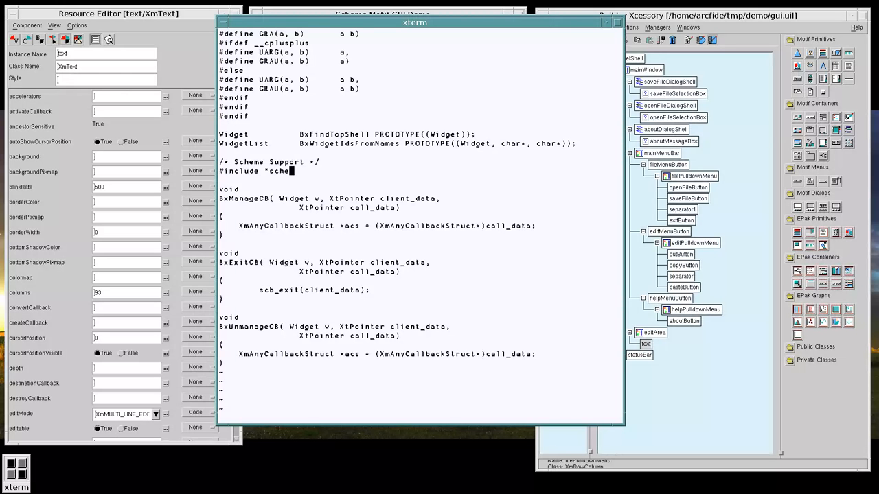
text(me.h")
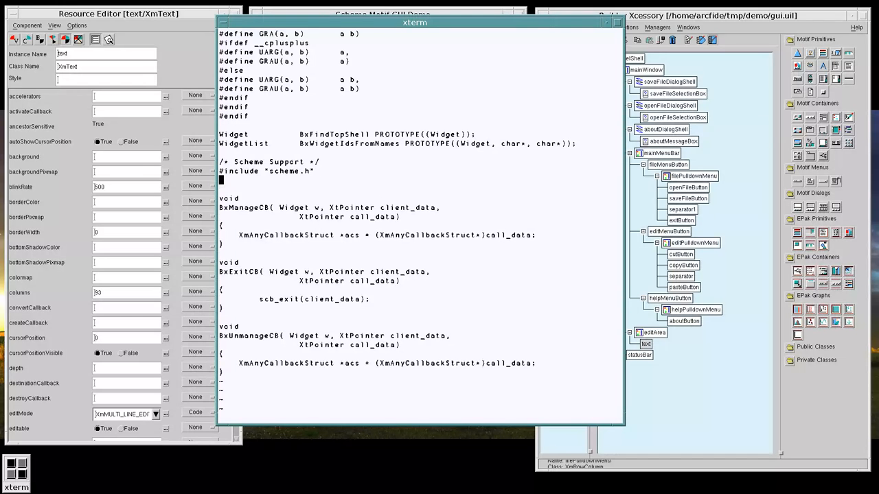
text(#define COUN)
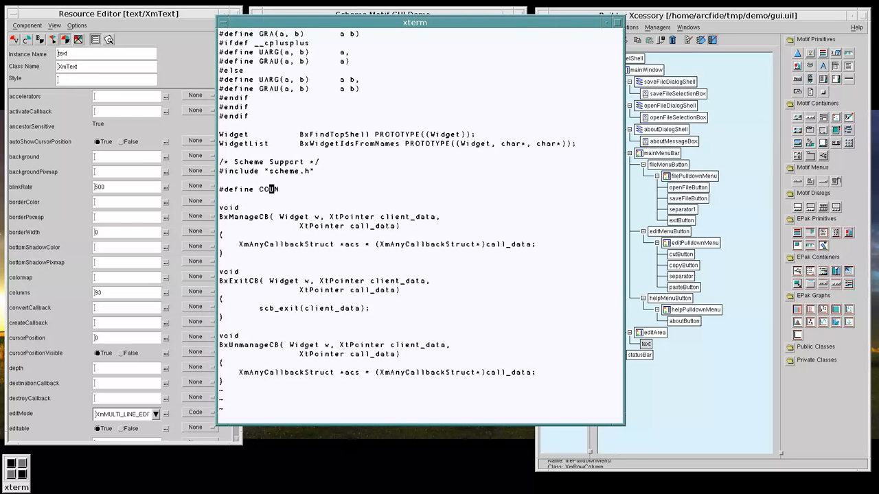
text(CALLBACK)
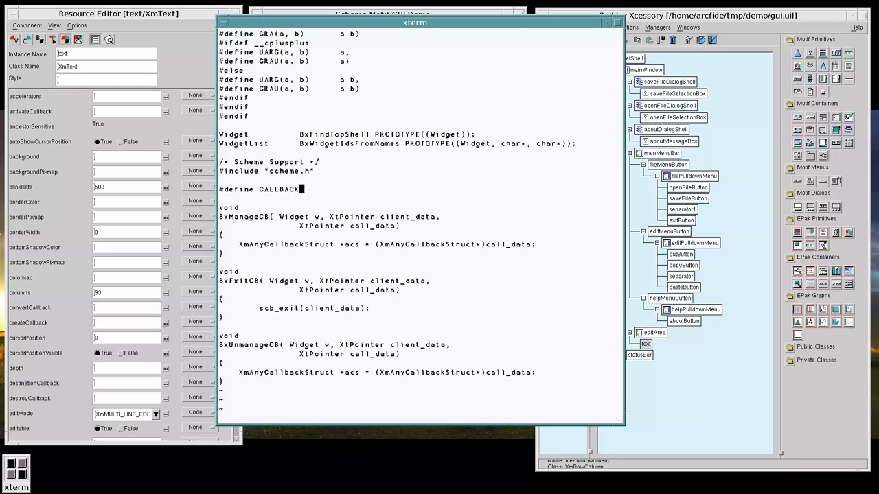
text(_COUNT 1)
text(#define)
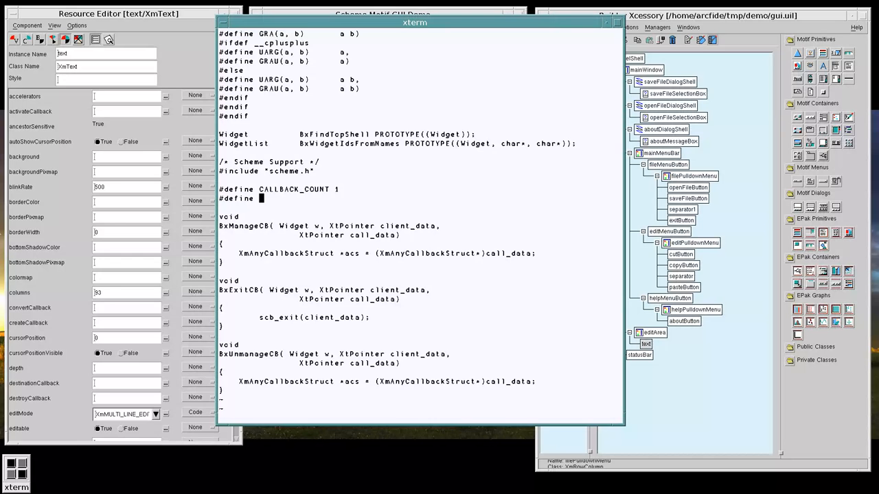
text(SCB_EXIT 0)
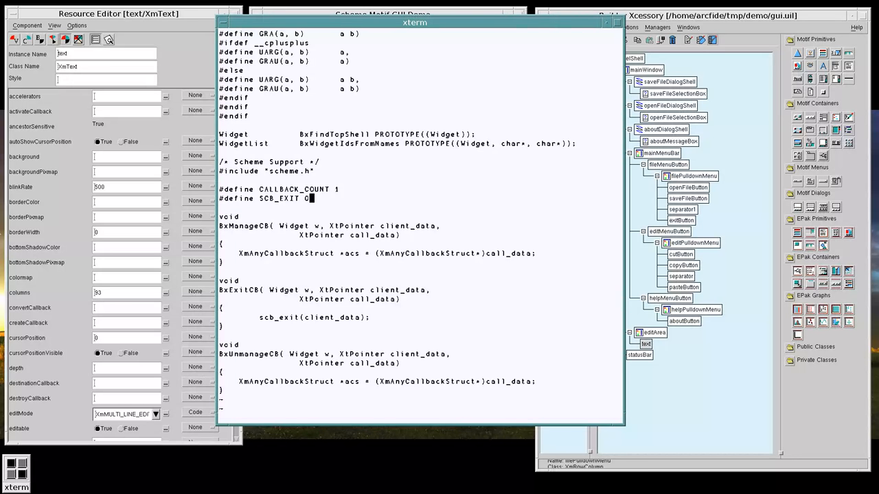
- Declare the scheme_callbacks[CALLBACK_COUNT] array and the (*scb_exit)(void *) function pointer
key(Return)
text(void *)
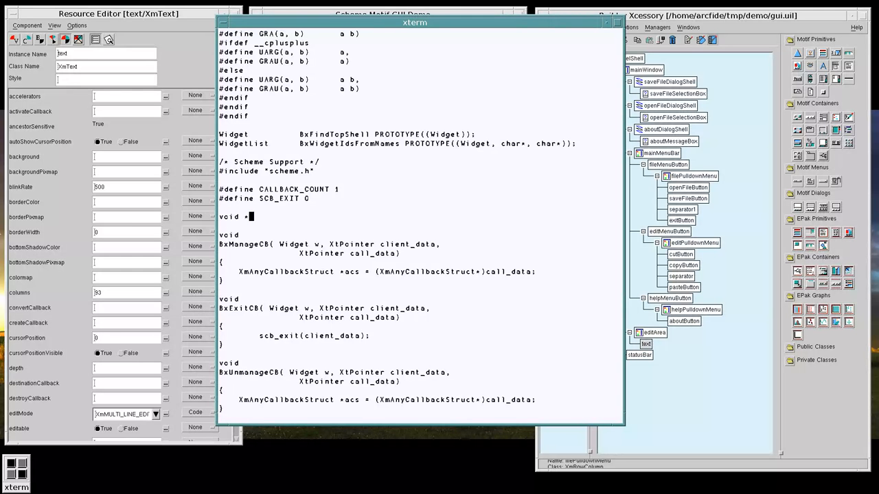
text(scb)
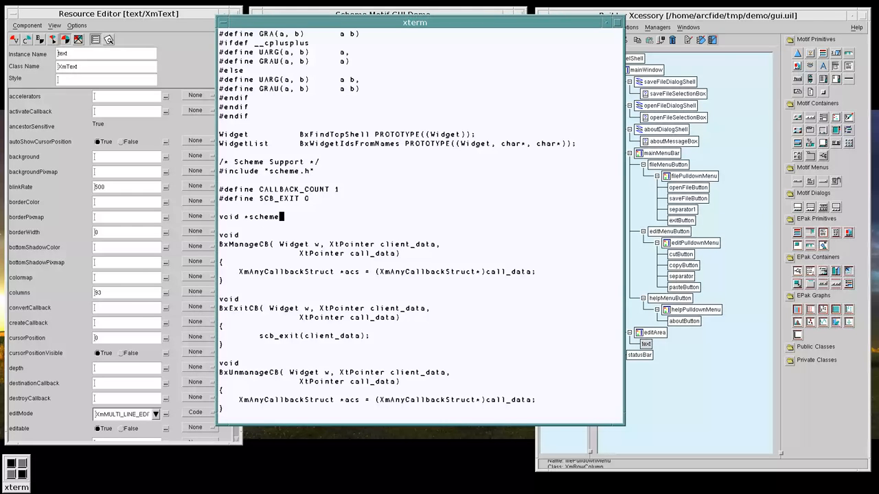
text(_callbacks[)
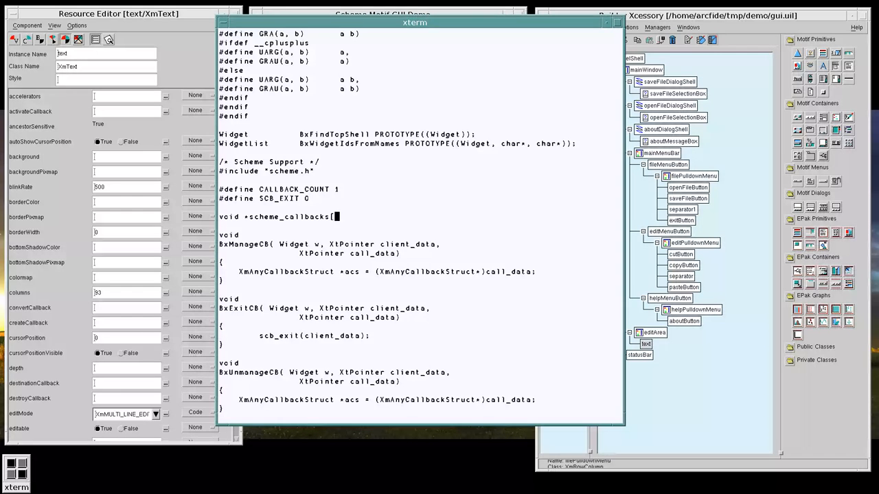
text(CALLBACK_)
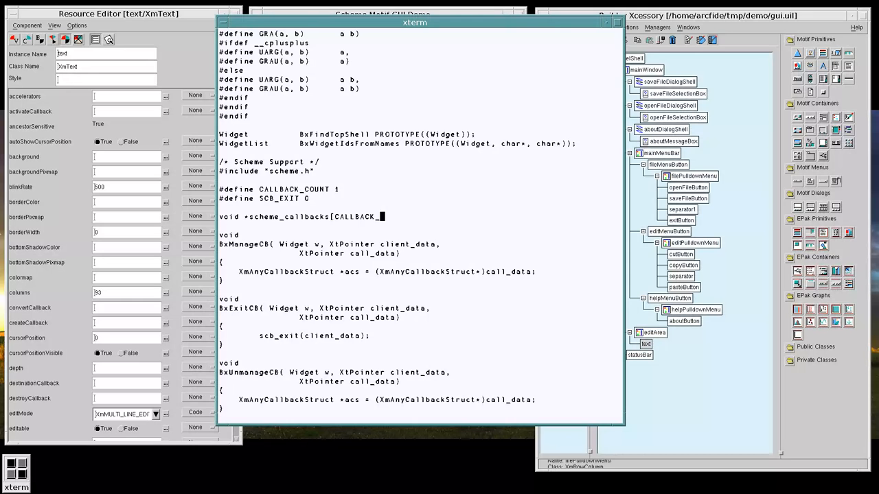
text(COUNT];)
text(void)
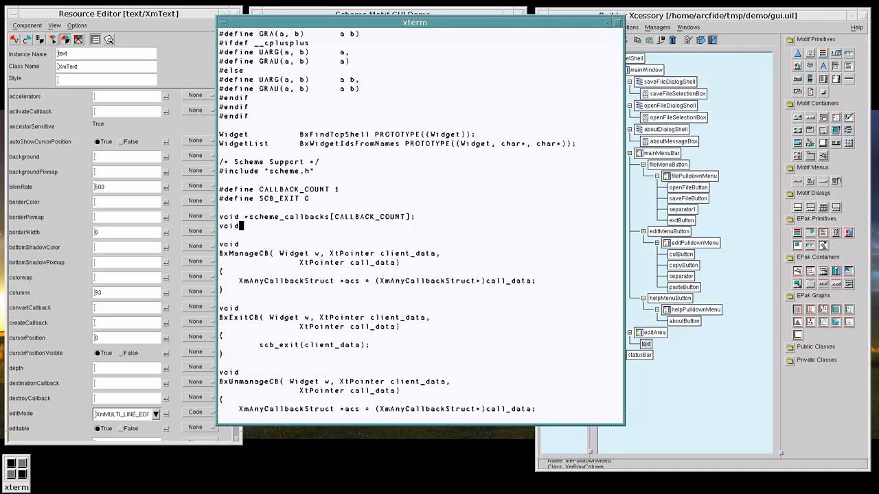
text(()
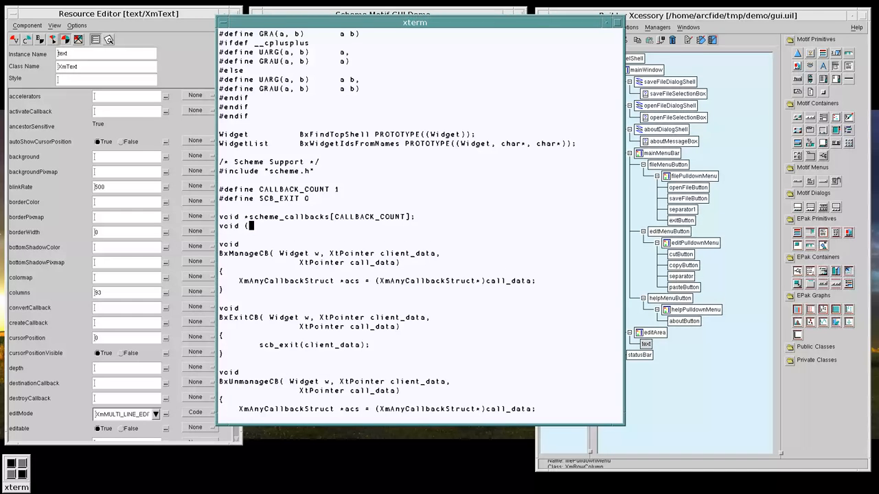
text(*scb_exi)
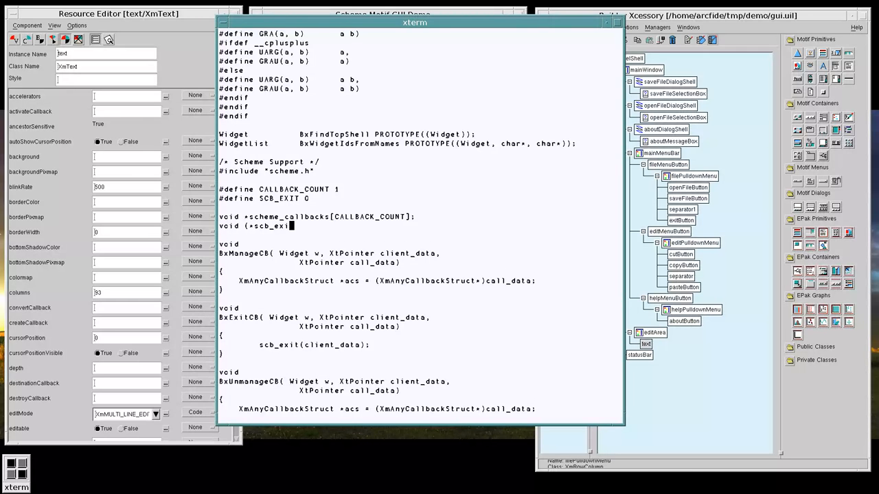
text(t()
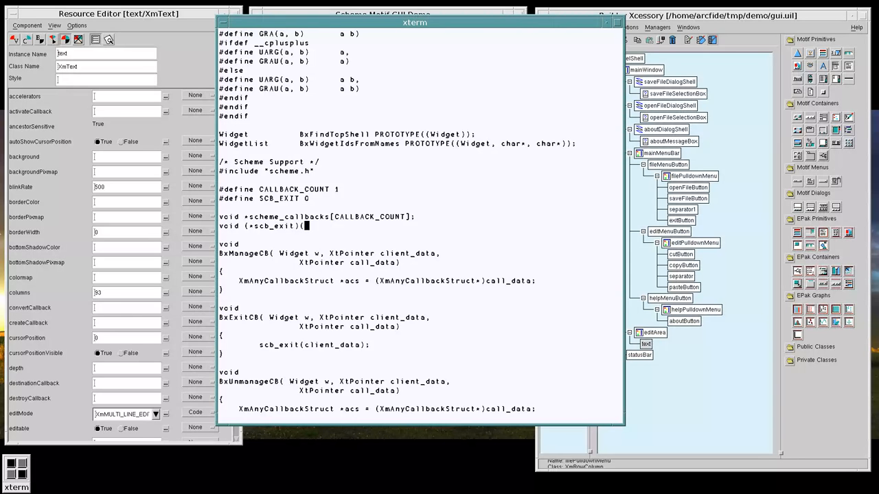
text(void *);)
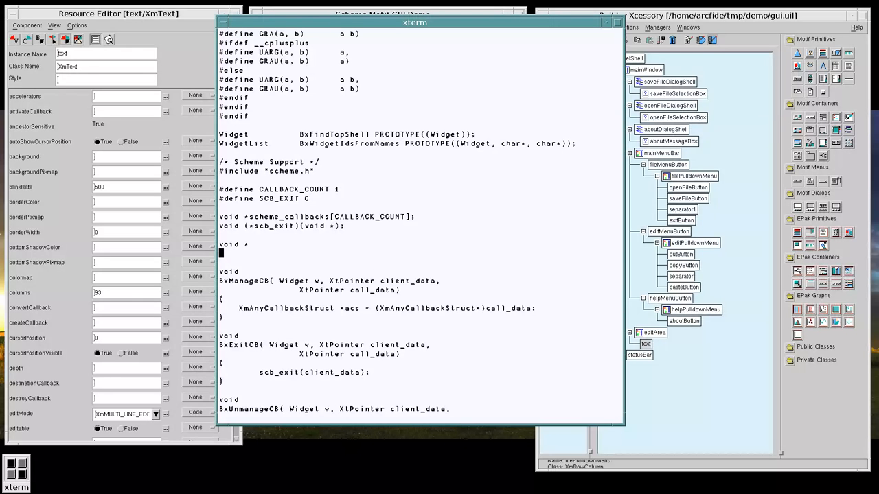
- Write constant_value(char *name) returning SCB_EXIT when strcmp matches "SCB_EXIT", else 0
text(constant_value(char)
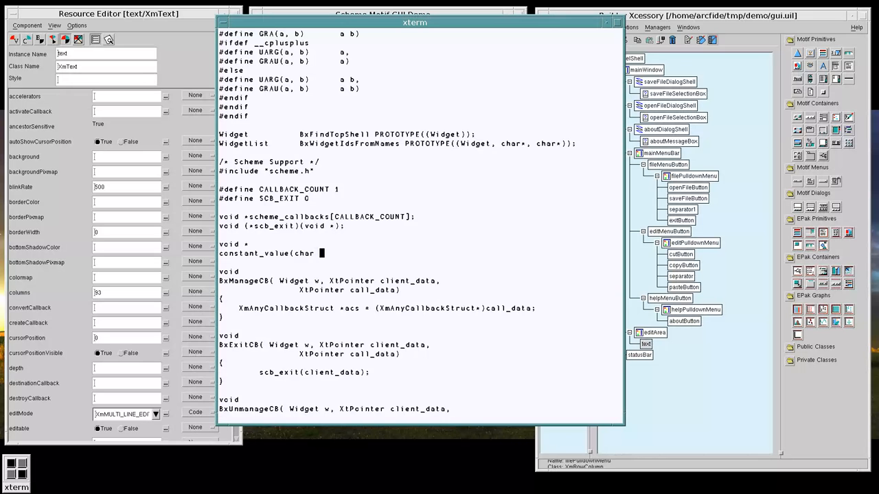
text(*name))
text({)
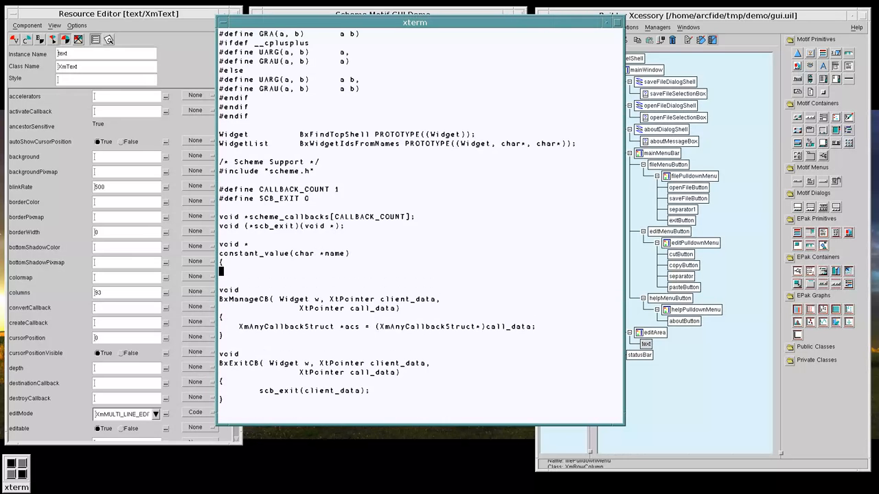
text(if (!s)
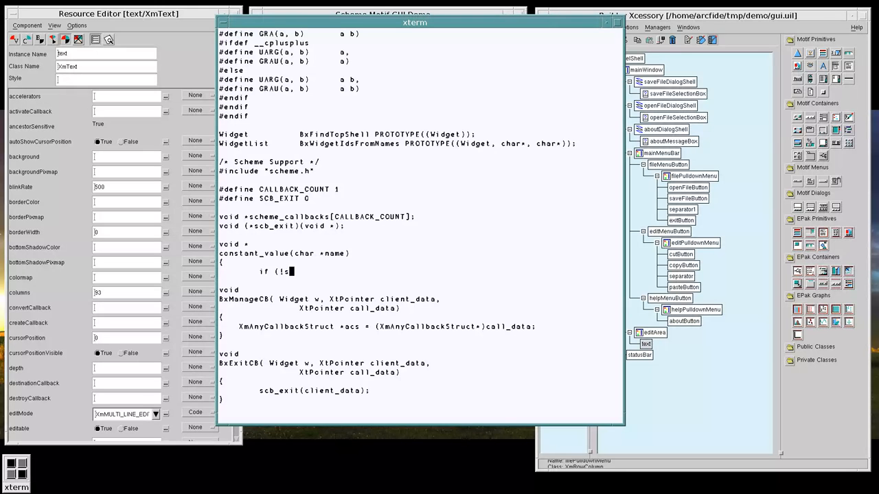
text(trcmp(na)
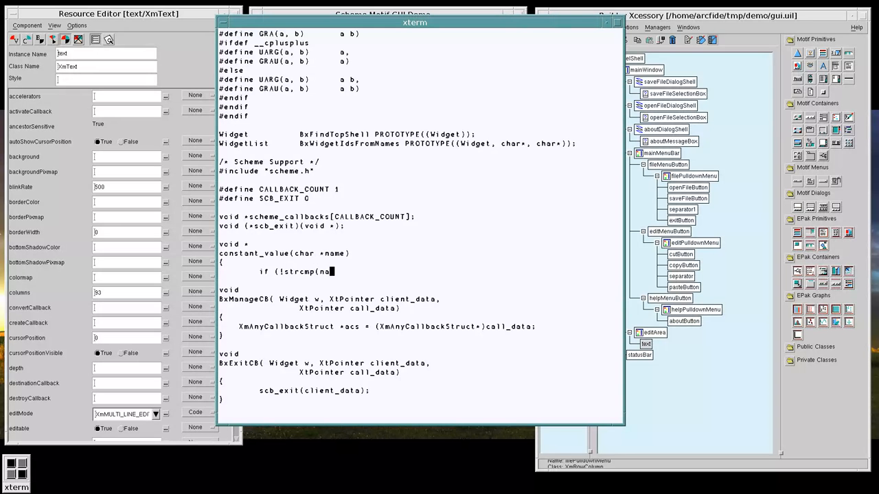
text(me, "SCB_)
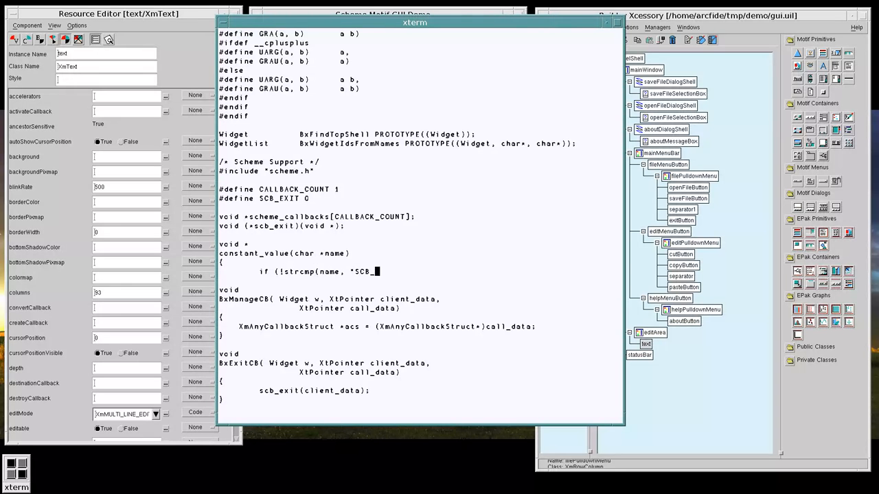
text(EXIT")) return)
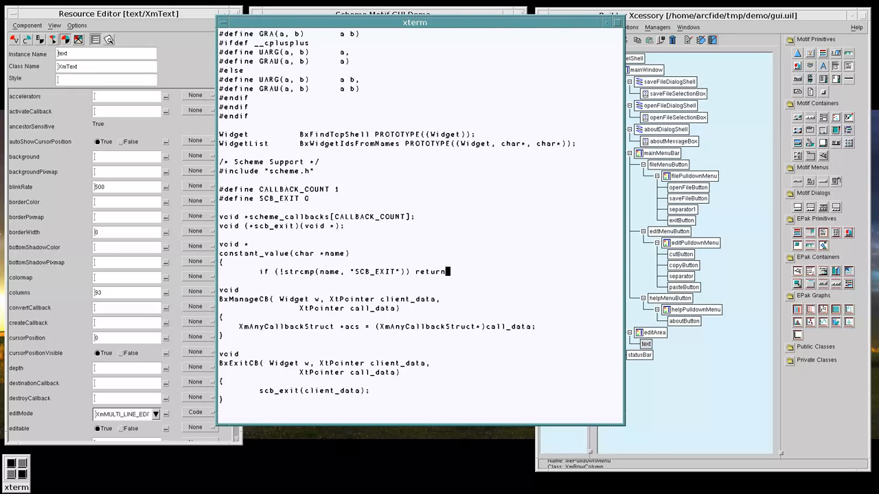
text(SCB_EXIT;)
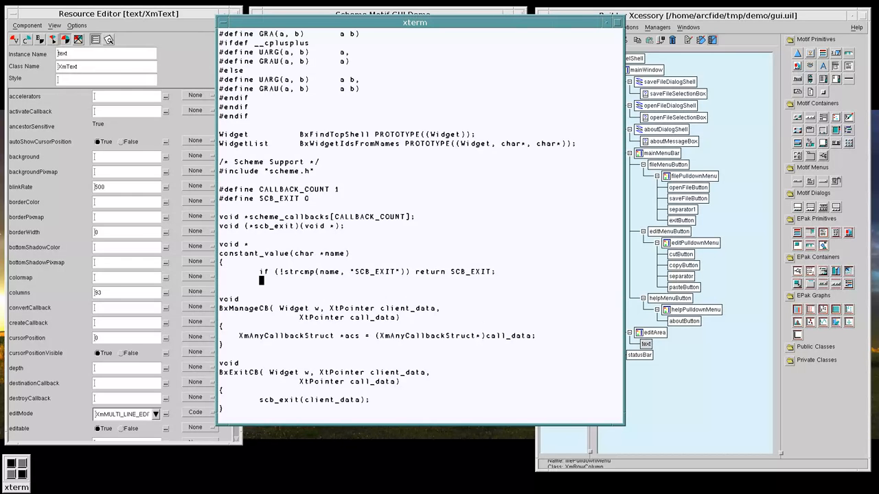
text(else)
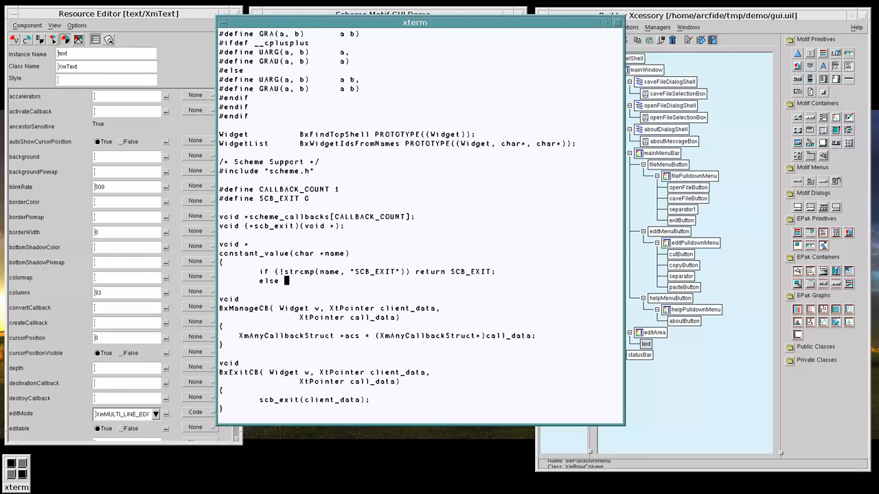
text(return 0;)
text(void)
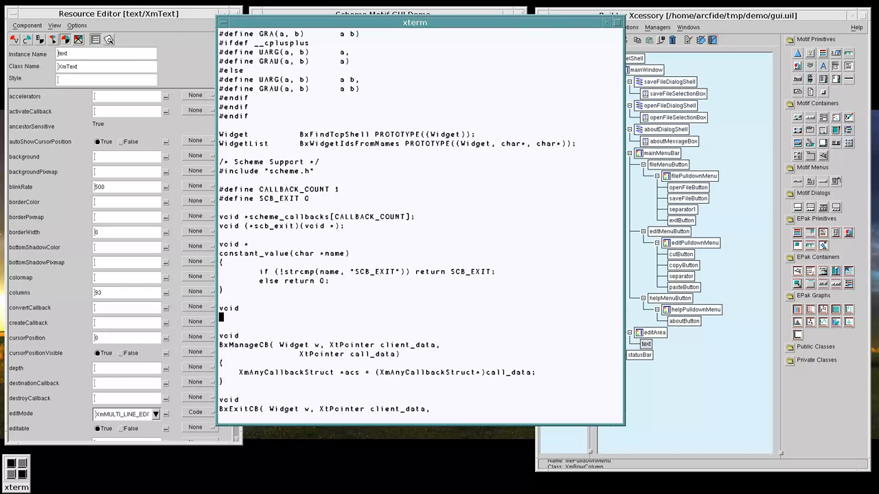
- Write initialize_scheme_callbacks() assigning scb_exit = scheme_callbacks[SCB_EXIT] and save
text(initialize_)
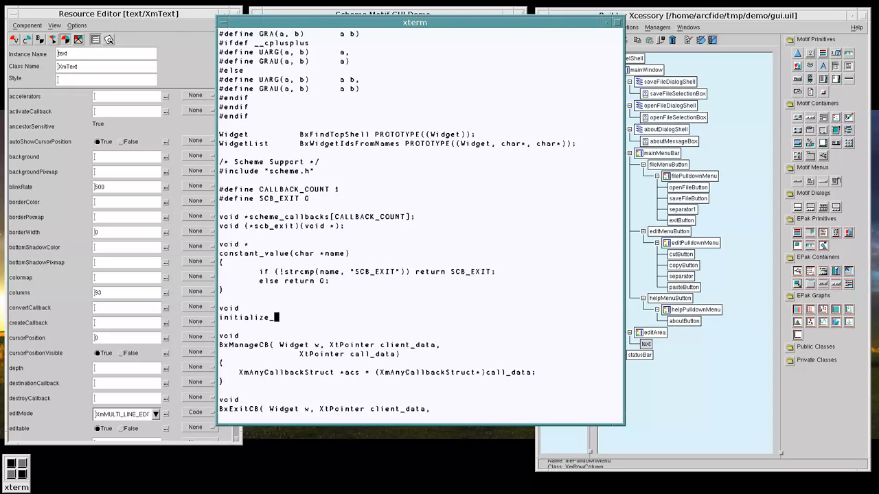
text(scheme_callbacks()
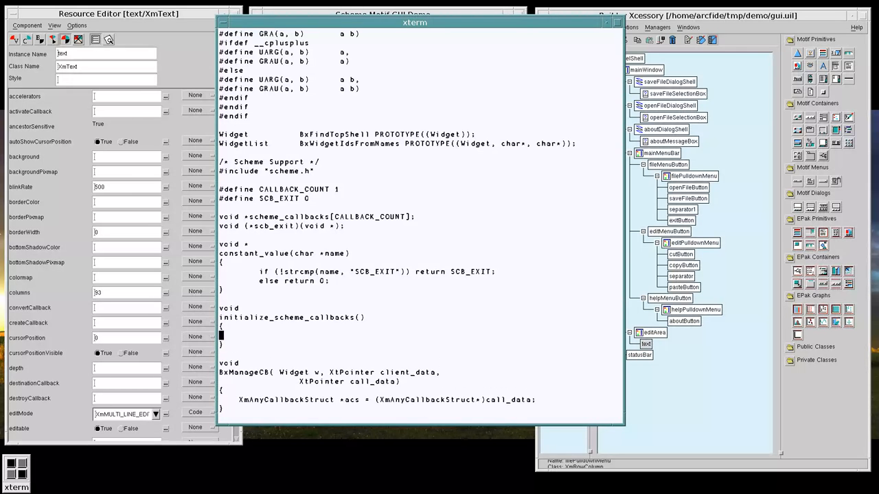
text(scb)
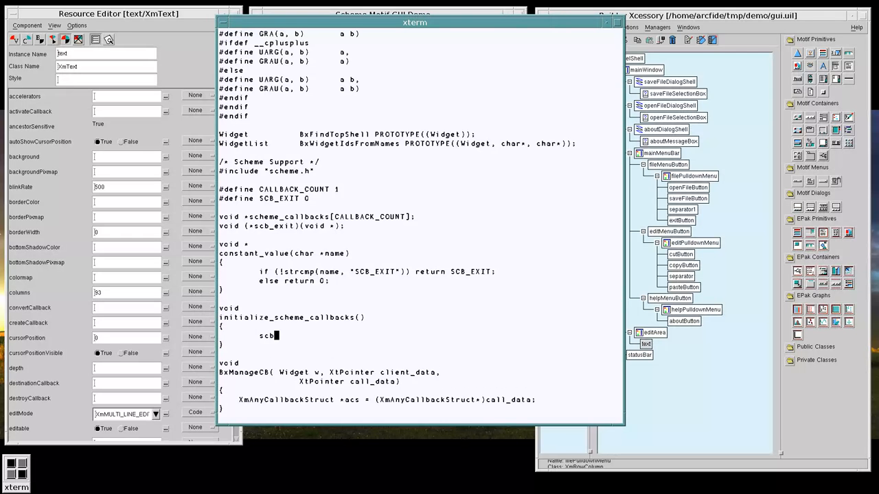
text(_exit = scheme_callbacks[SCB_EXIT];)
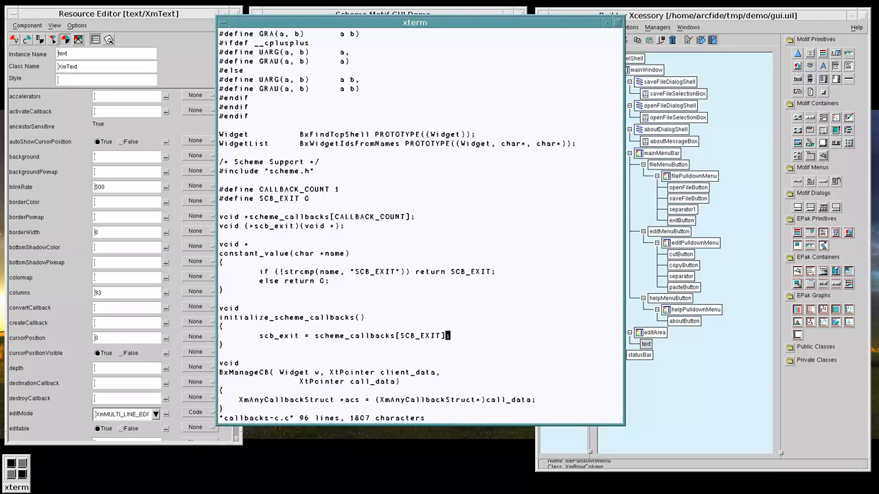
mouse_move(346, 203)
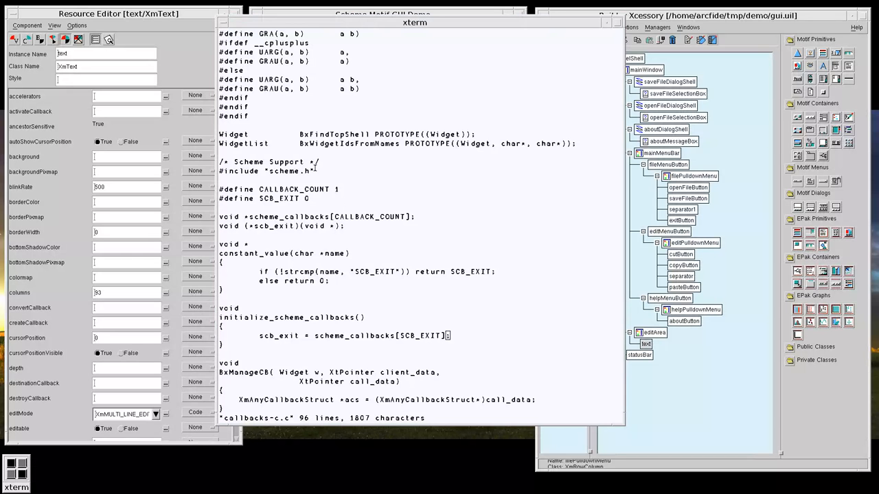
click(414, 22)
text(void)
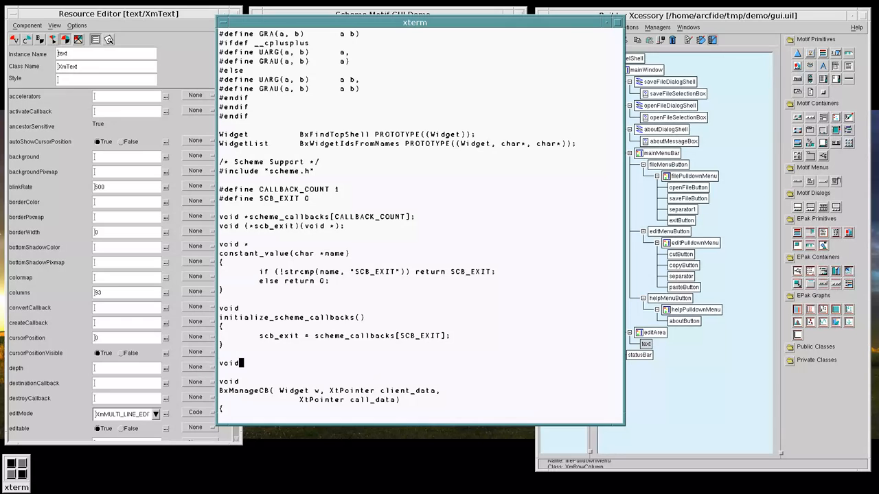
- Write set_scheme_callback(int index, void *cb) storing cb into scheme_callbacks[index]
text(insert)
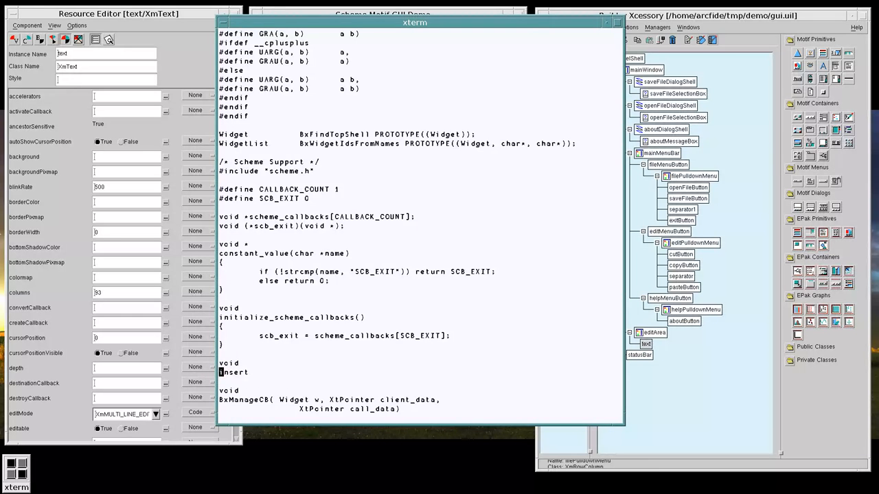
text(set_scheme_callback)
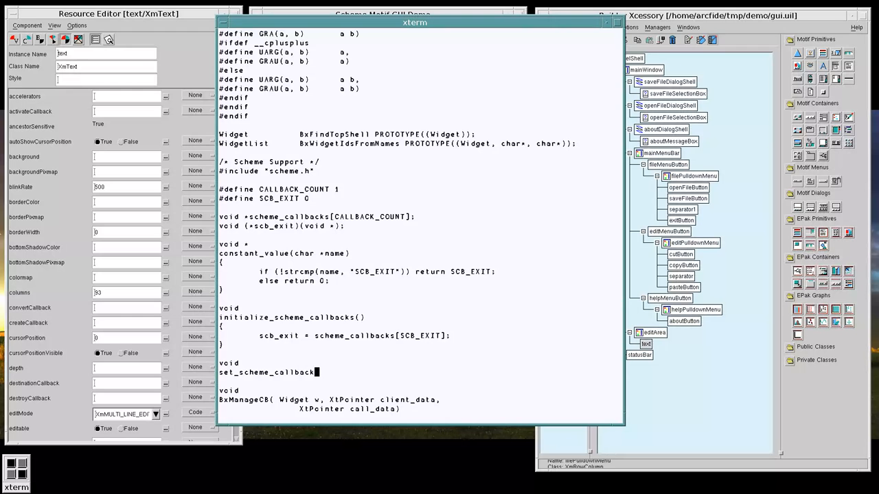
text((int)
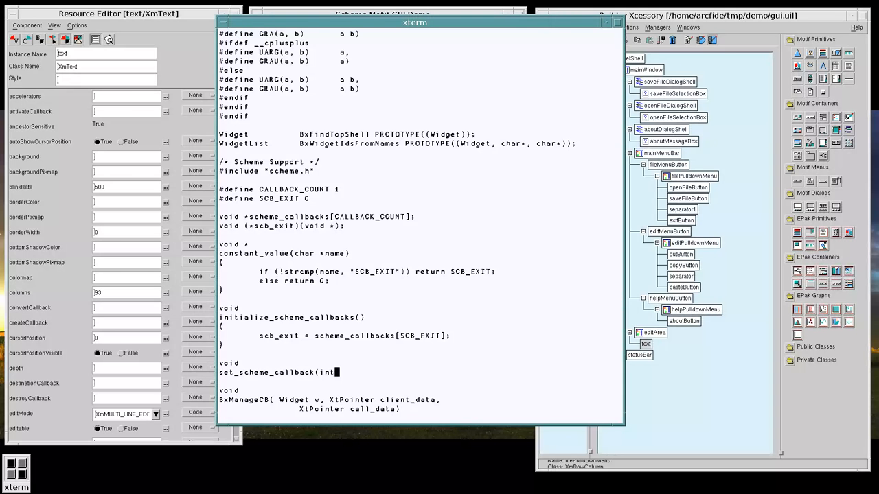
text(index,)
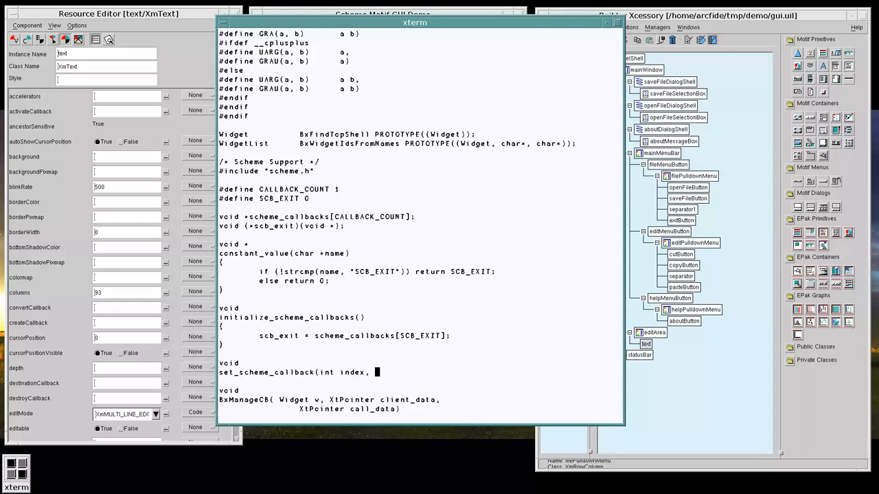
text(void *cb)
text({)
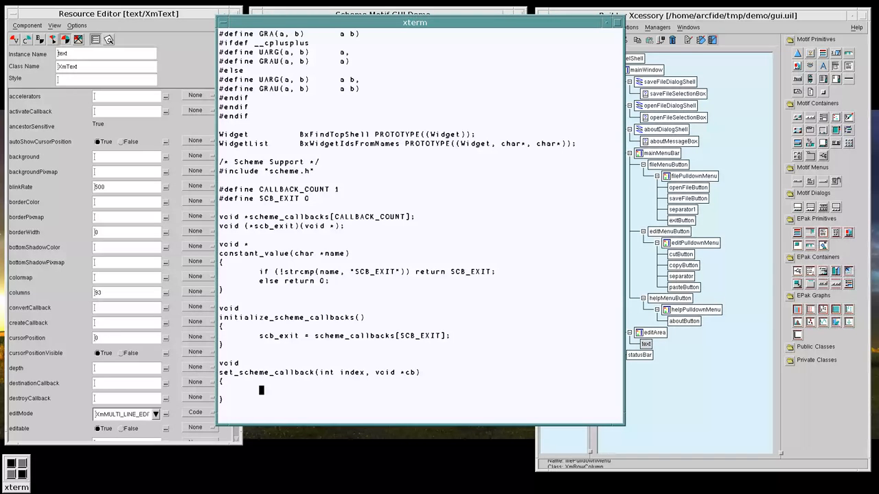
text(schem)
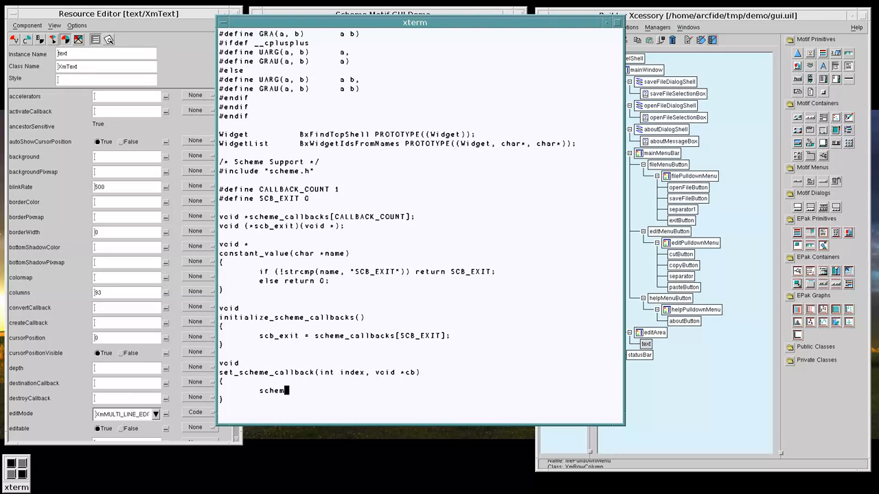
text(e_callbacks()
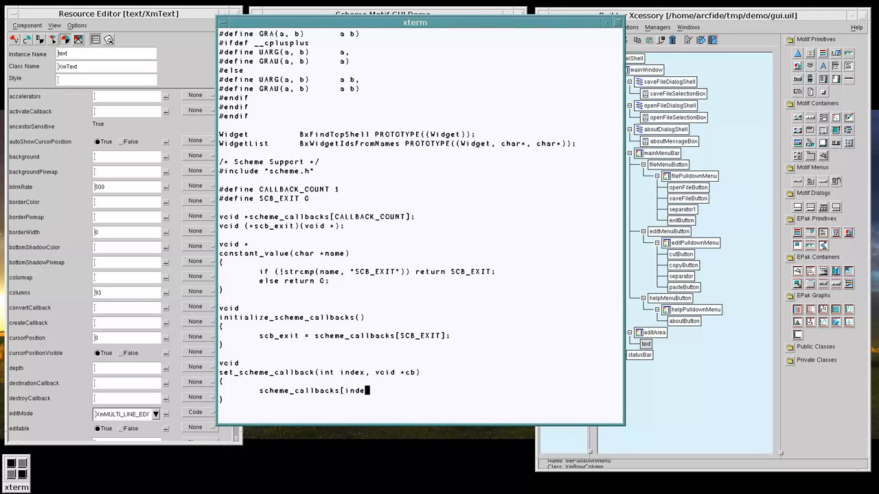
text(x])
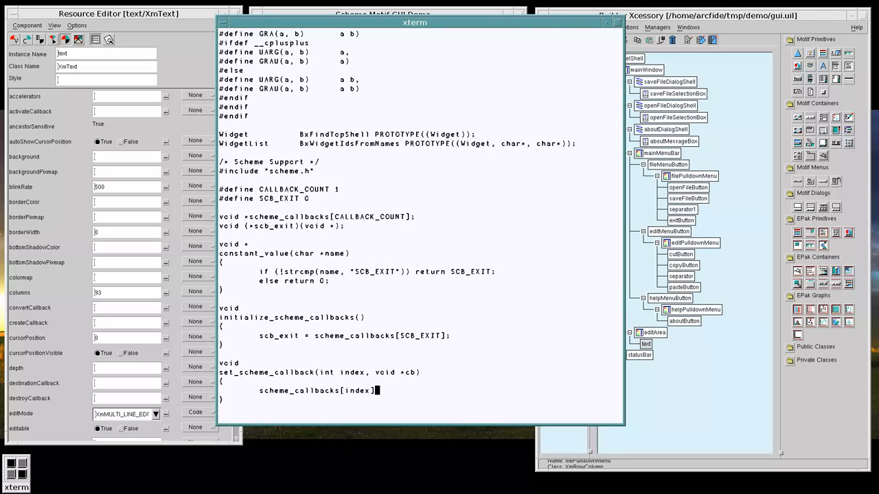
text(" ")
text(vi -)
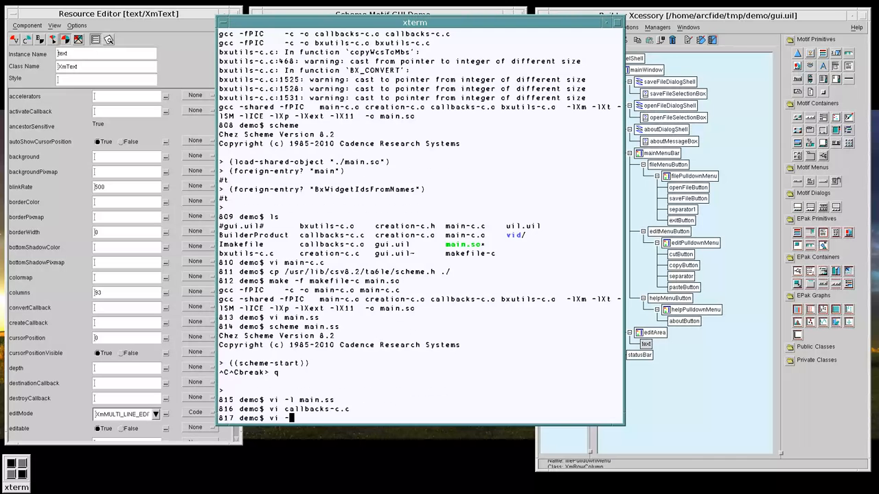
- In main.ss, define callbacks as (list exit-callback)
key(Return)
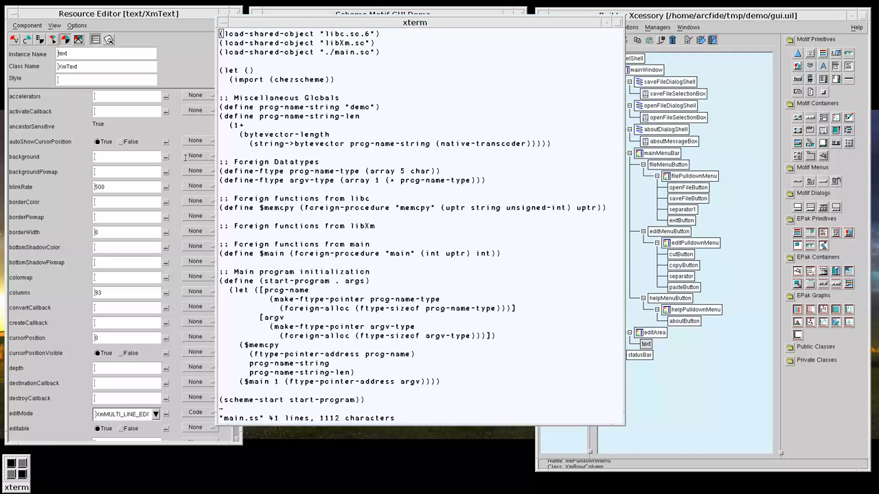
click(401, 226)
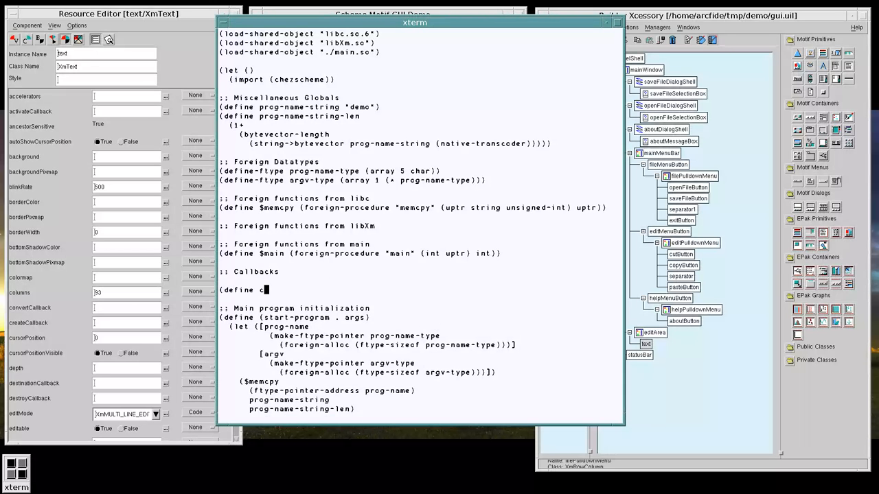
text(allbacks)
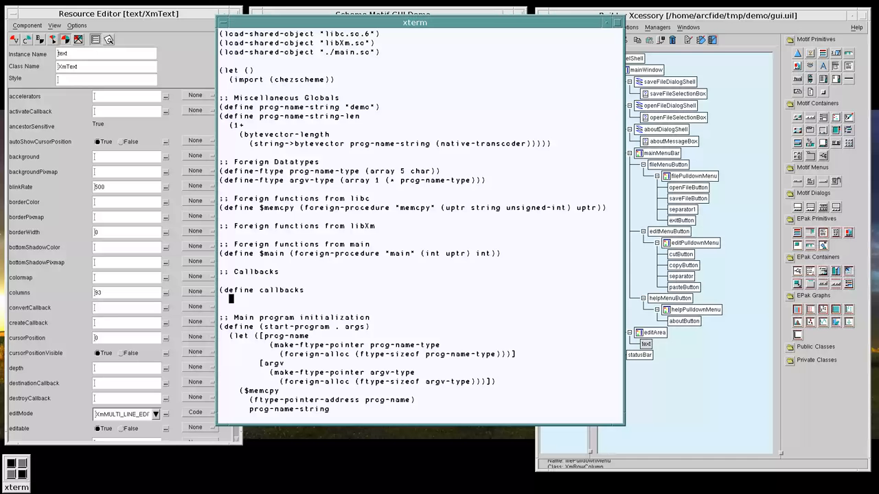
text((list)
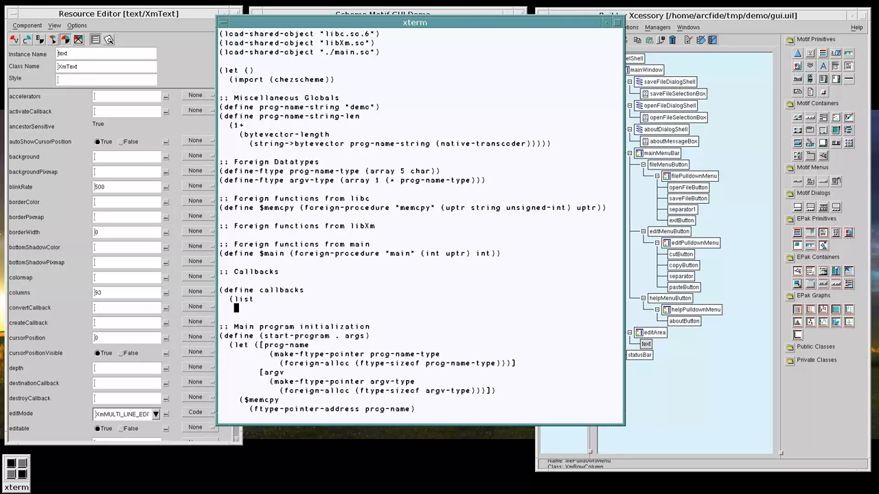
text(e)
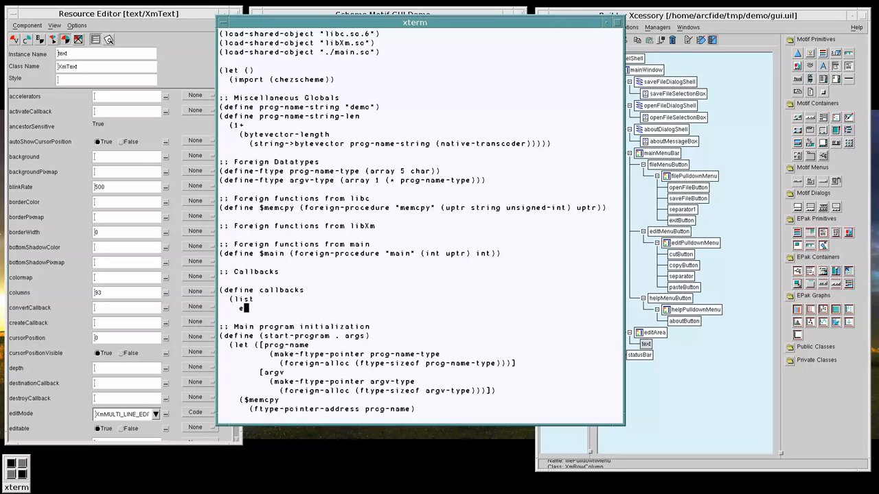
text(xit-callback)))
text((d)
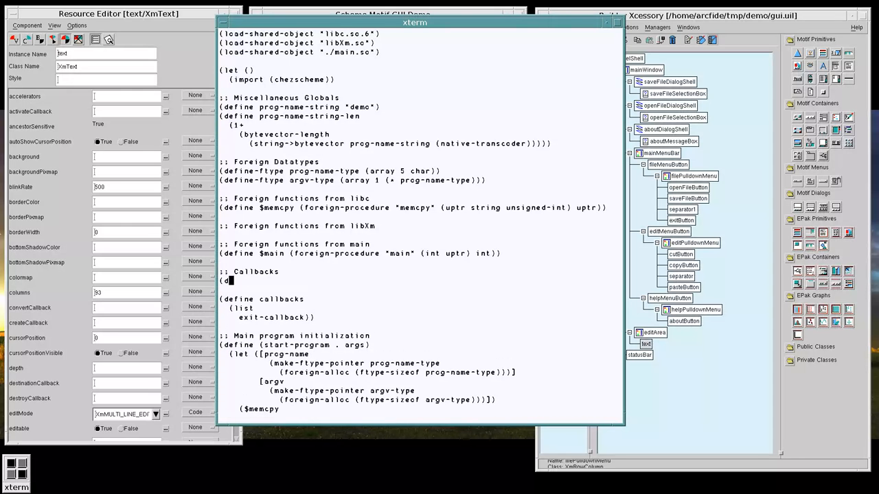
- Define exit-callback as (lock-object cb) where cb is (foreign-callable exit (uptr) void)
text(efine exit-callba)
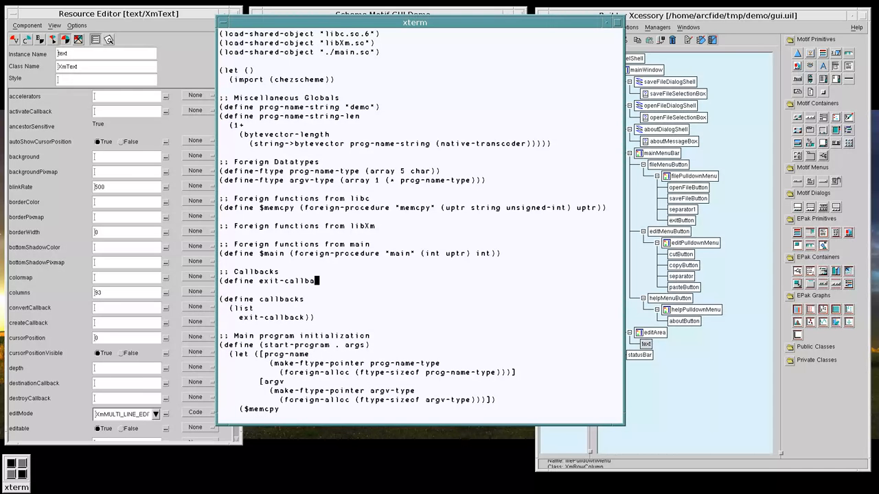
text(ck)
text(()
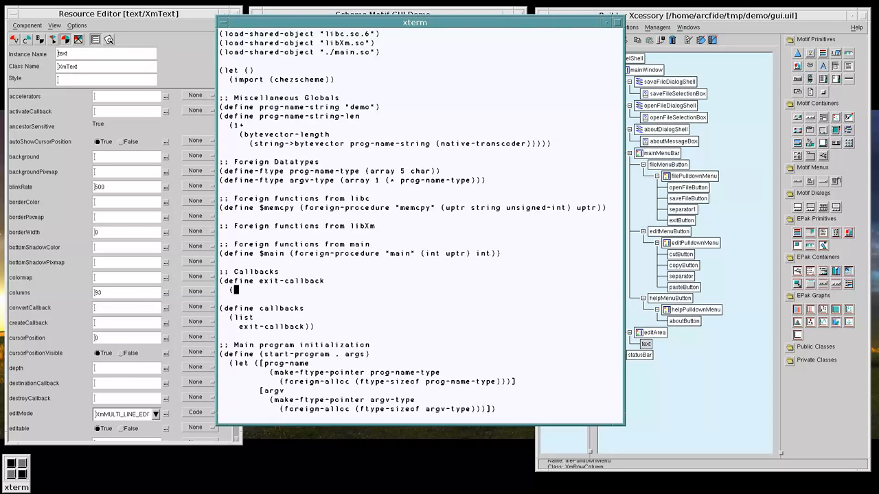
text(let ([cb (foreign)
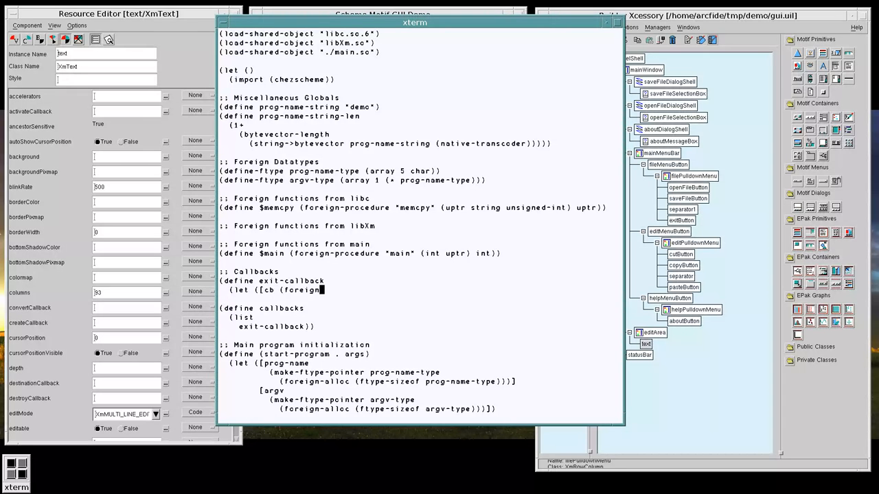
text(callable)
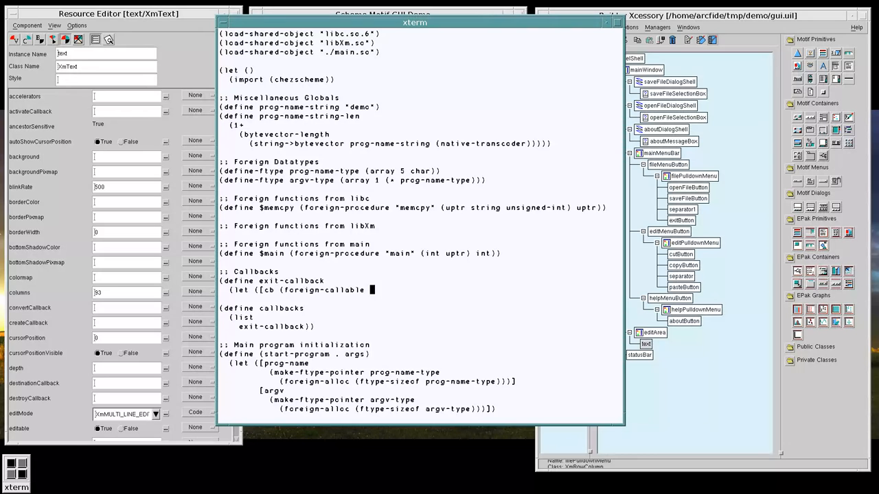
text(exit)
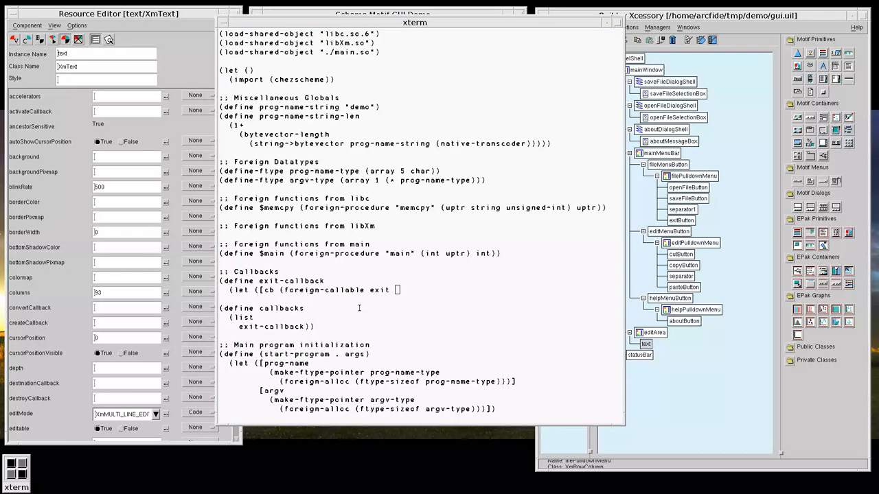
mouse_move(313, 120)
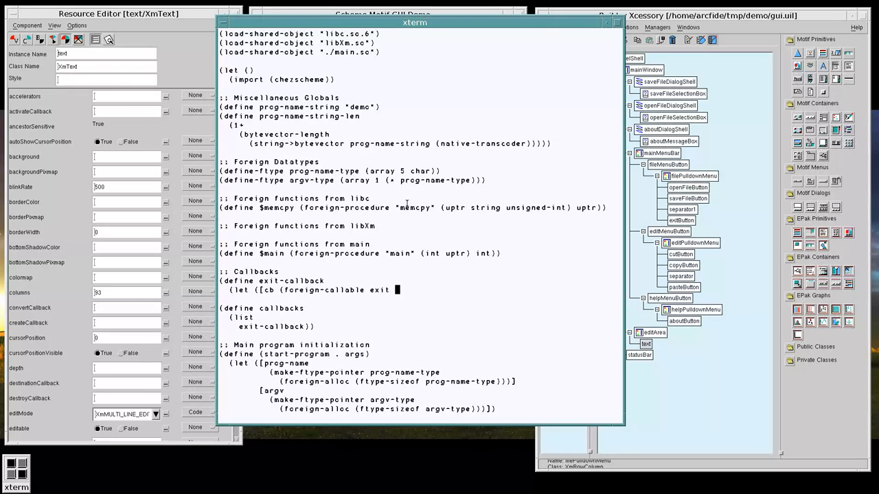
text((uptr) void)]))
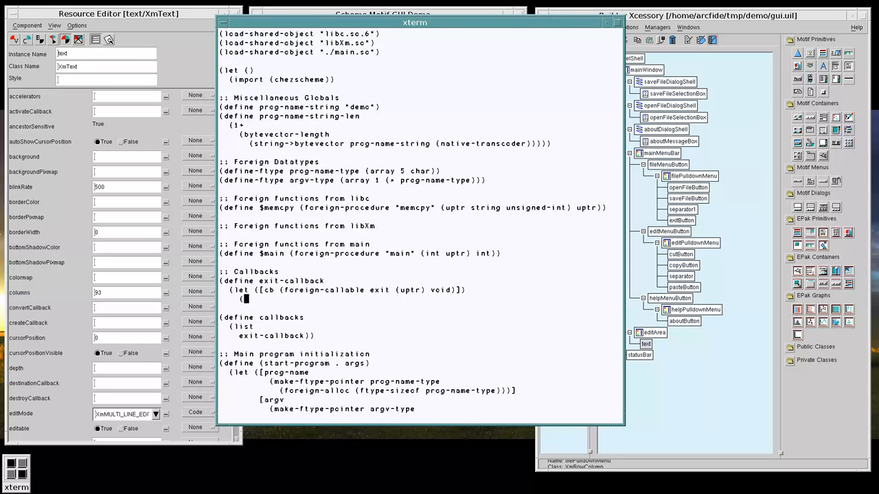
text((lock-object)
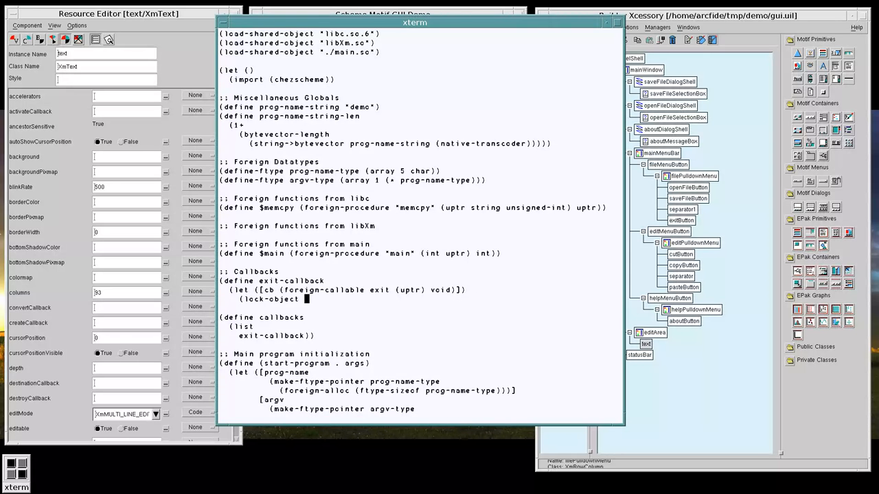
text(cb))
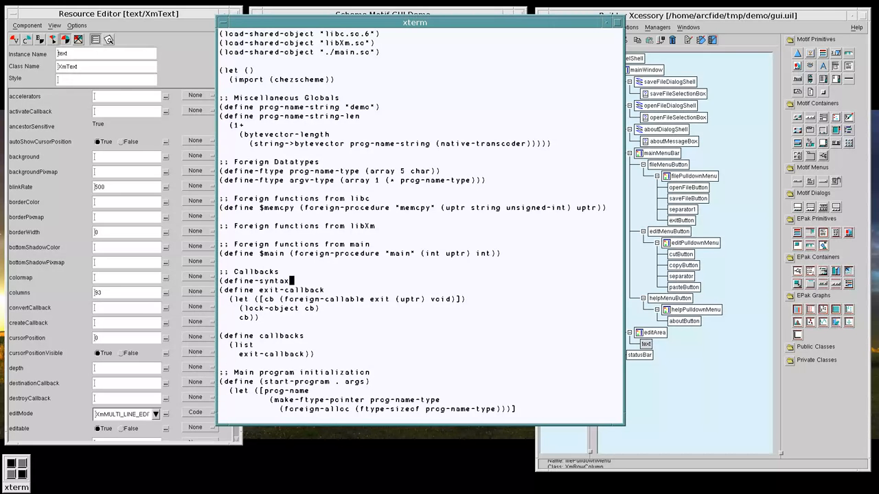
- Write the define-callback syntax-rules macro wrapping a foreign-callable of name, (args ...) and return
text(define-callback)
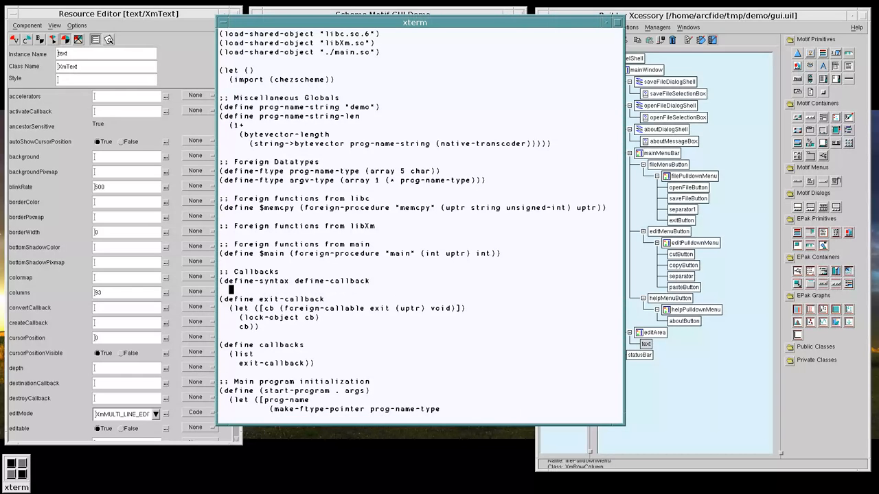
text((syntax-rules ()
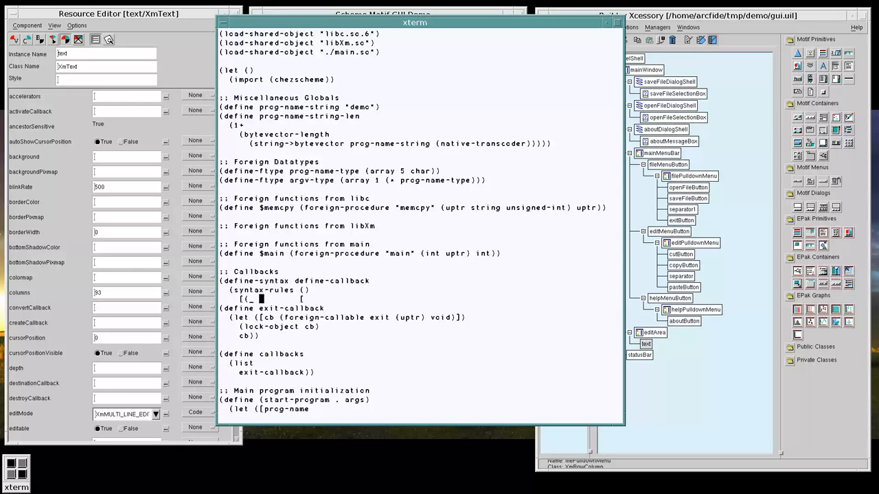
text(cbname name)
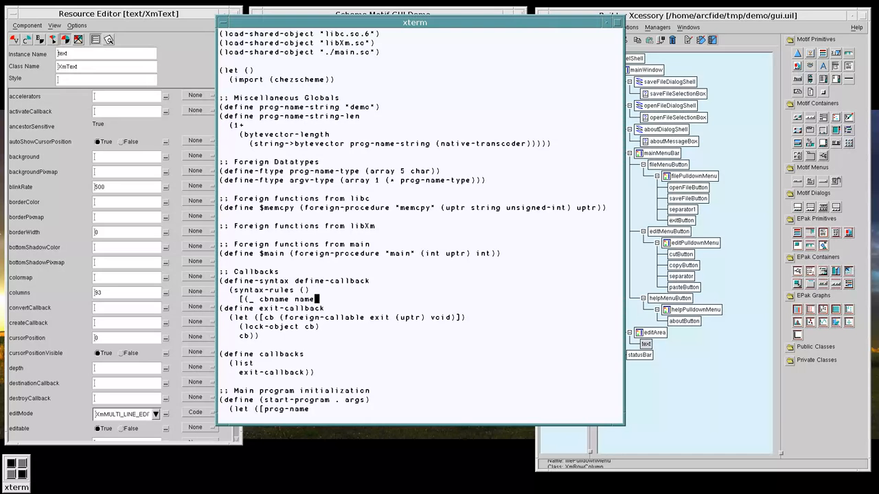
text((ar)
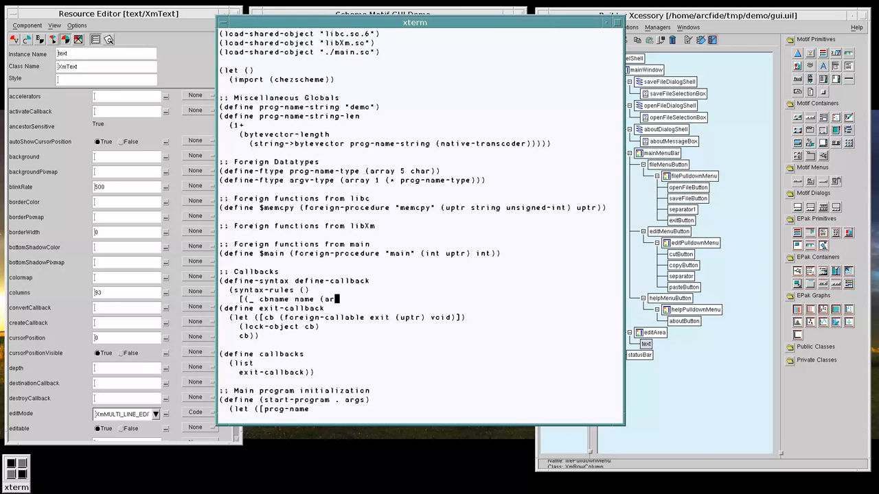
text((args ...))
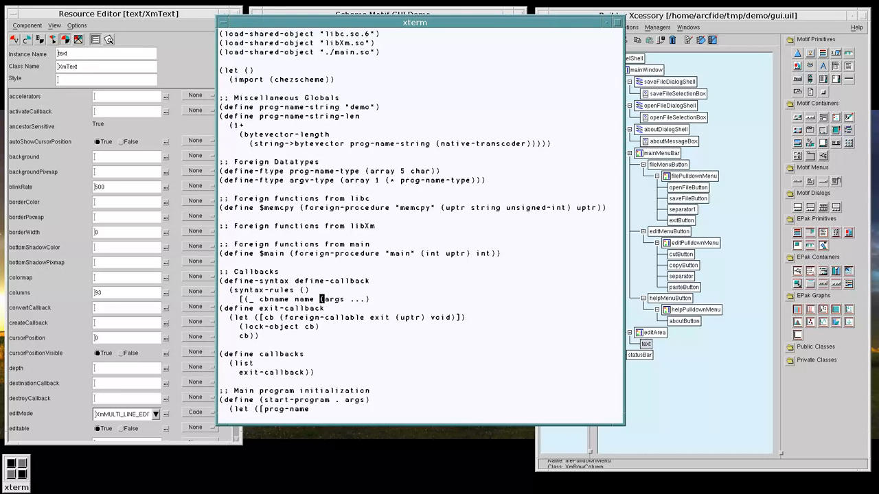
text(return))
text((let ([c)
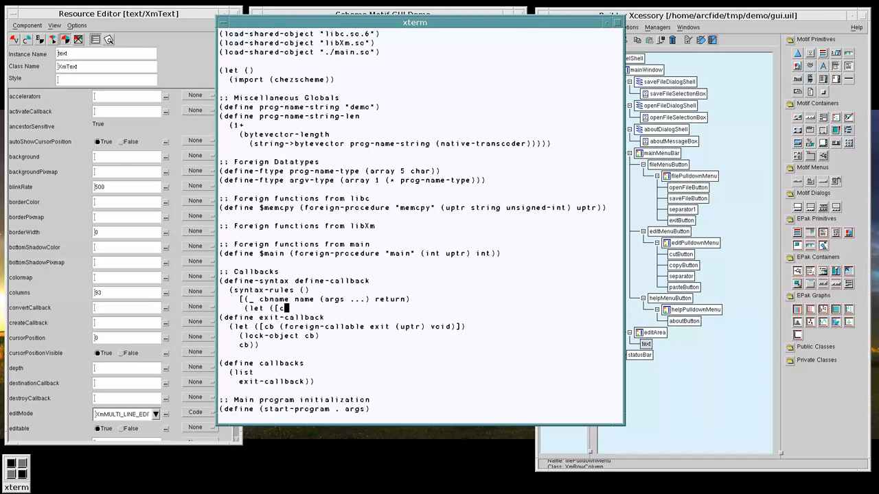
text((foreign-callable)
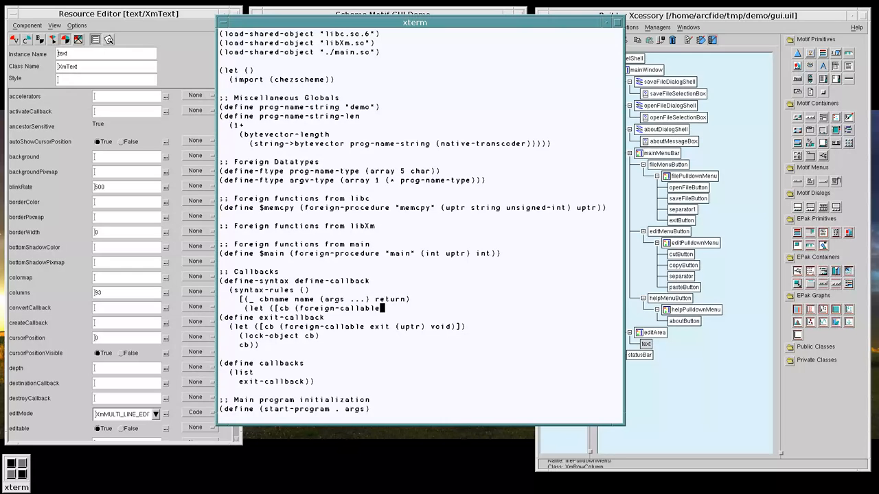
text(name (args ...) return)])
text((lock-object cb)
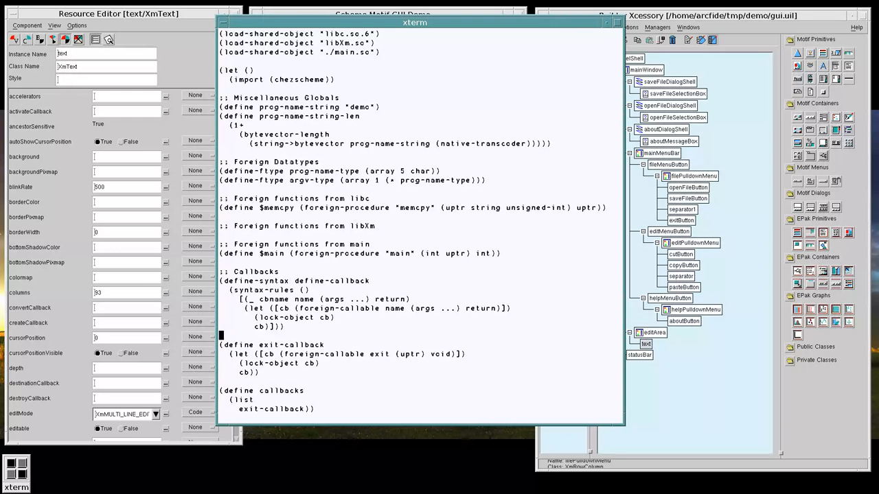
- Redefine exit-callback via (define-callback exit-callback exit (uptr) void) and save main.ss
text((define-callback)
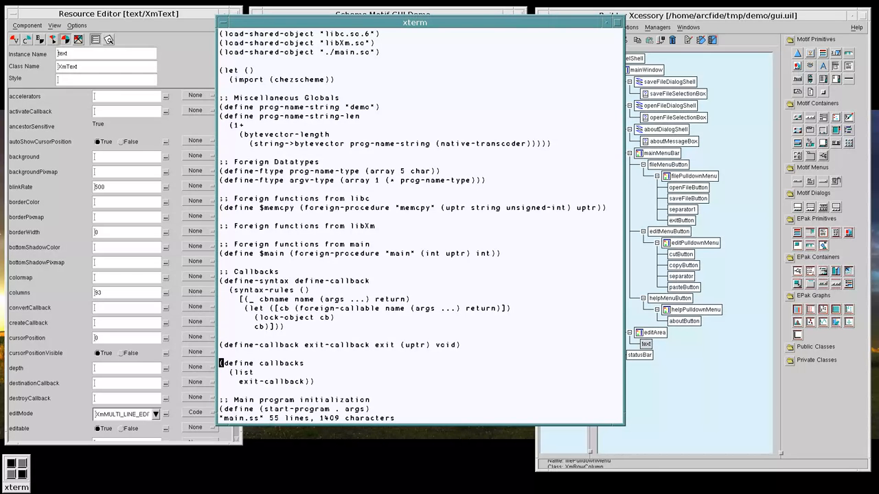
text(:w)
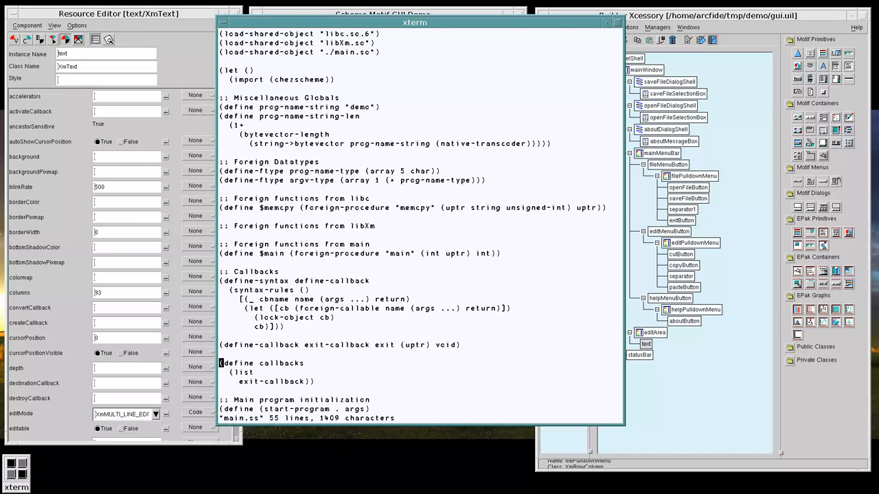
mouse_move(307, 310)
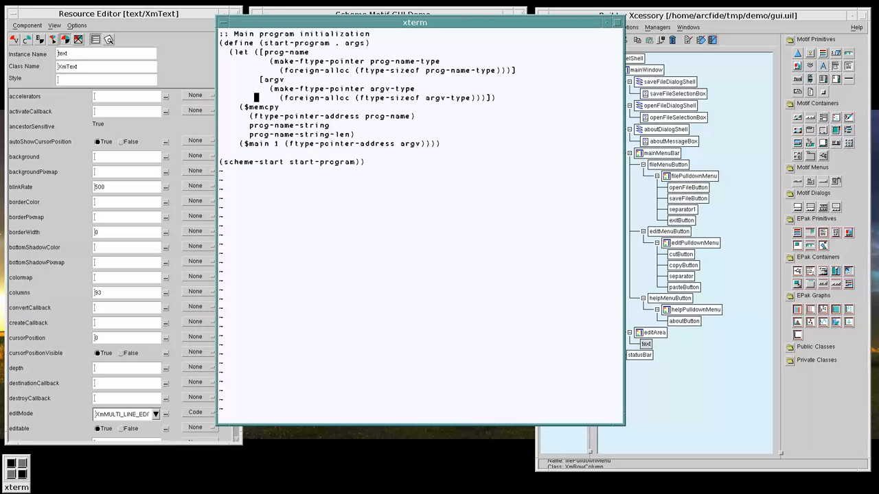
- Add a for-each that applies $set-scheme-callback to each callback's index and entry-point args
text((for-e)
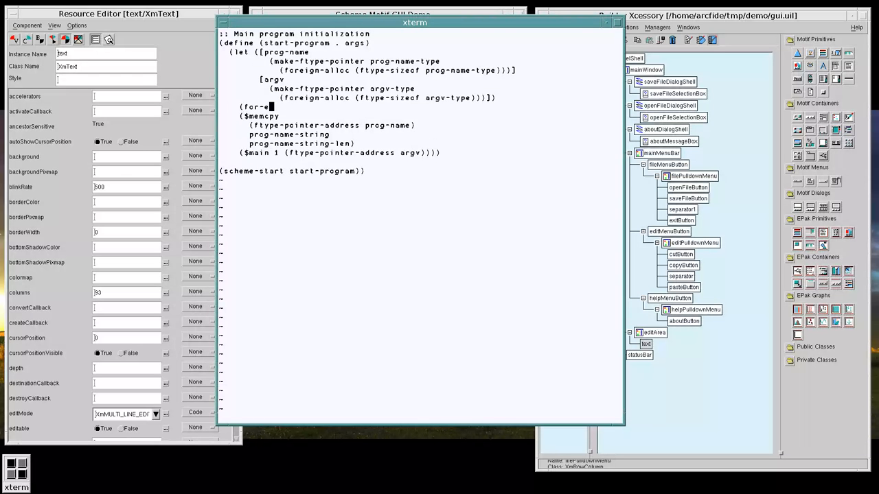
text(ach)
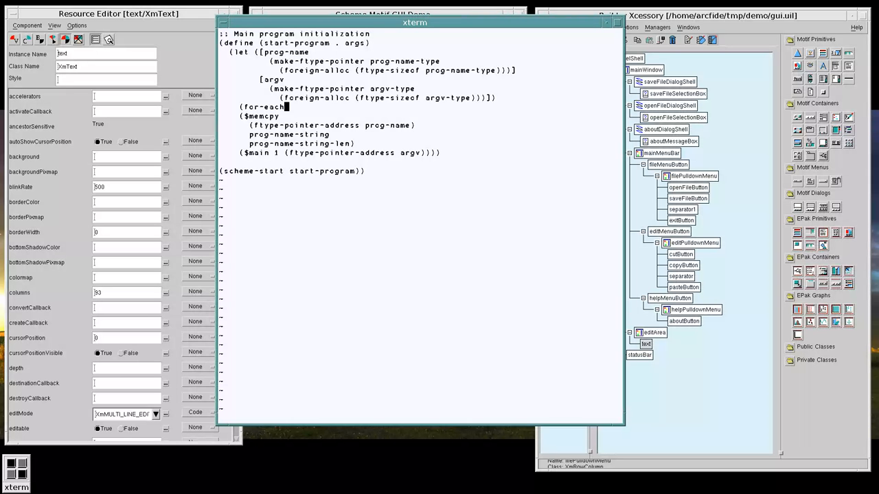
text((lambda)
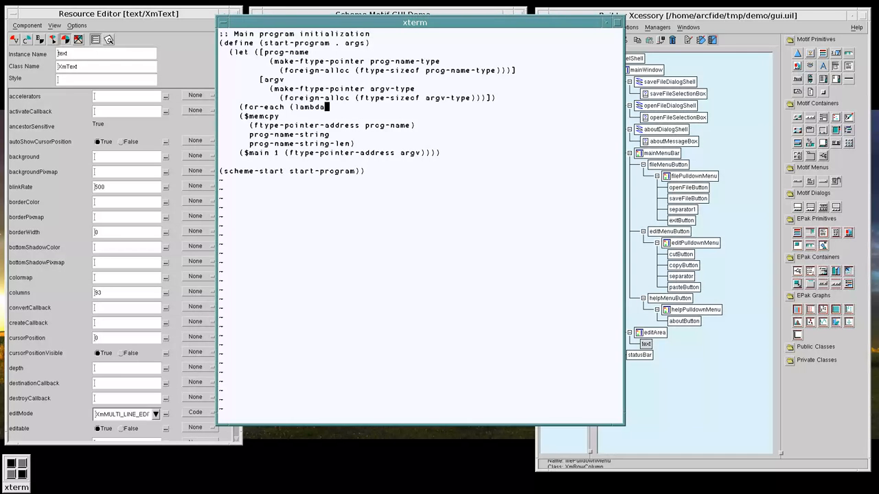
text((...) ---)
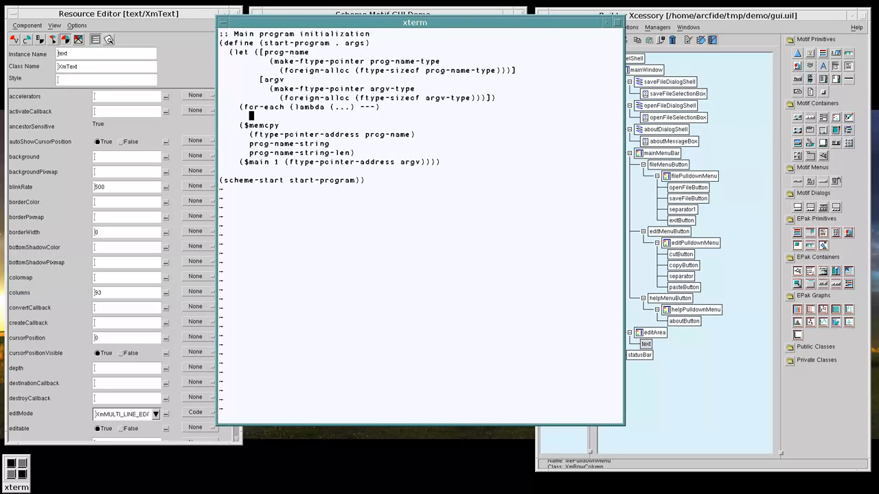
text((ict)
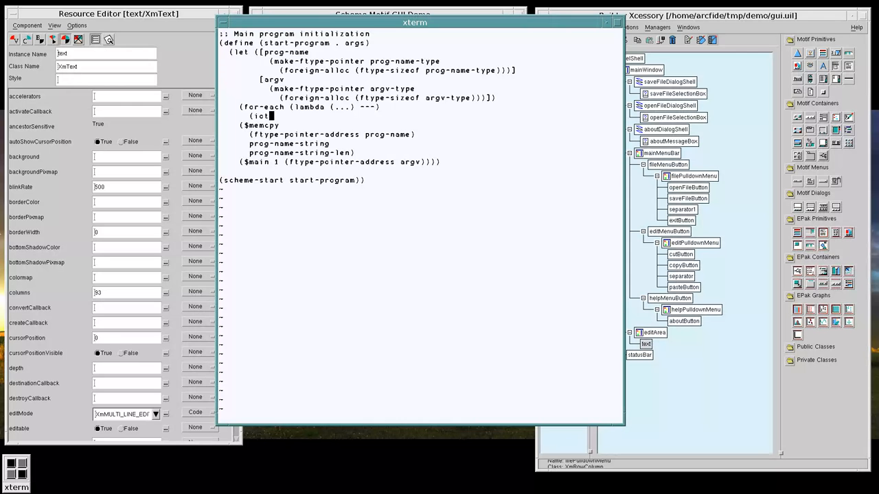
text(map)
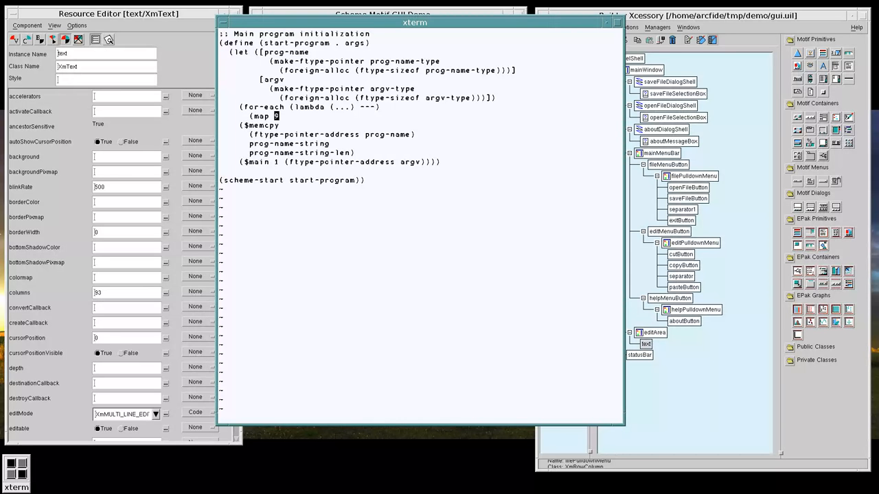
text(list)
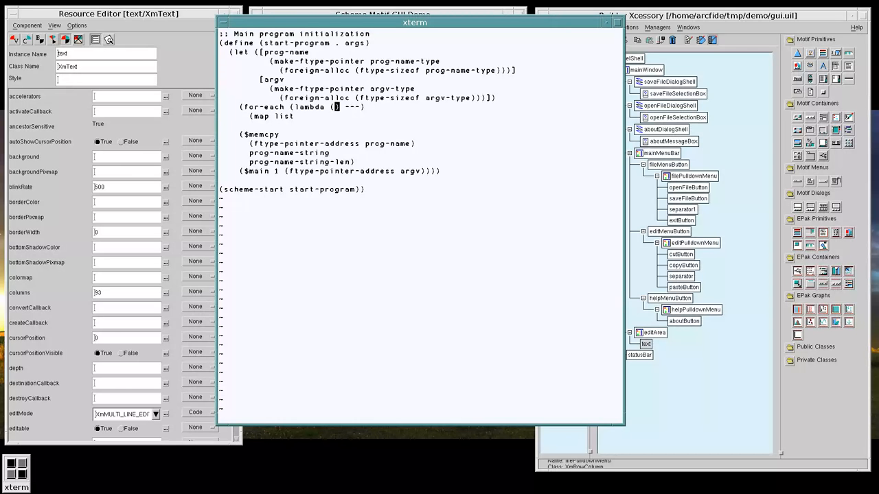
text(args)
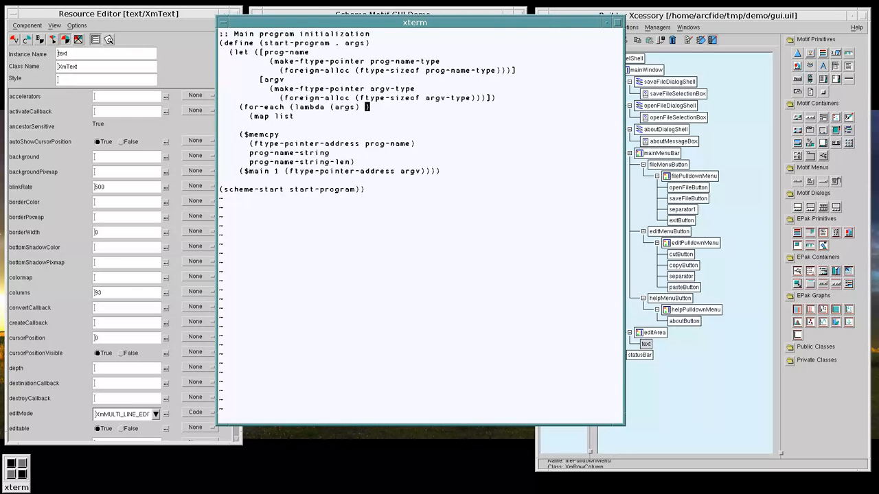
text((apply $)
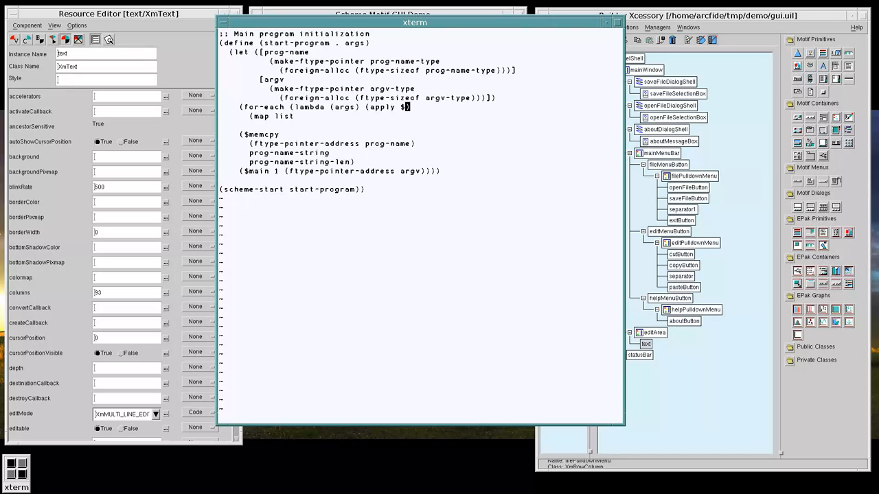
text(set-scheme-callback args)
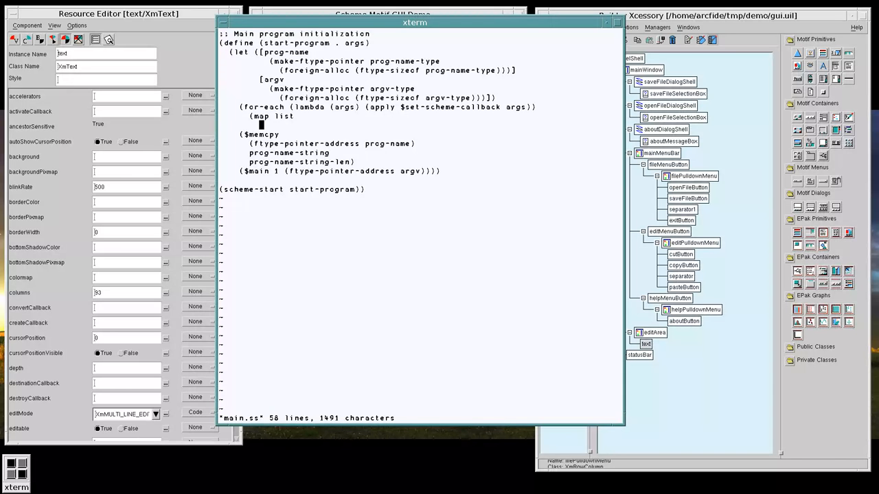
- Supply (iota (length callbacks)) and (map foreign-callable-entry-point callbacks), then call $initialize-scheme-callbacks
text((iota (length)
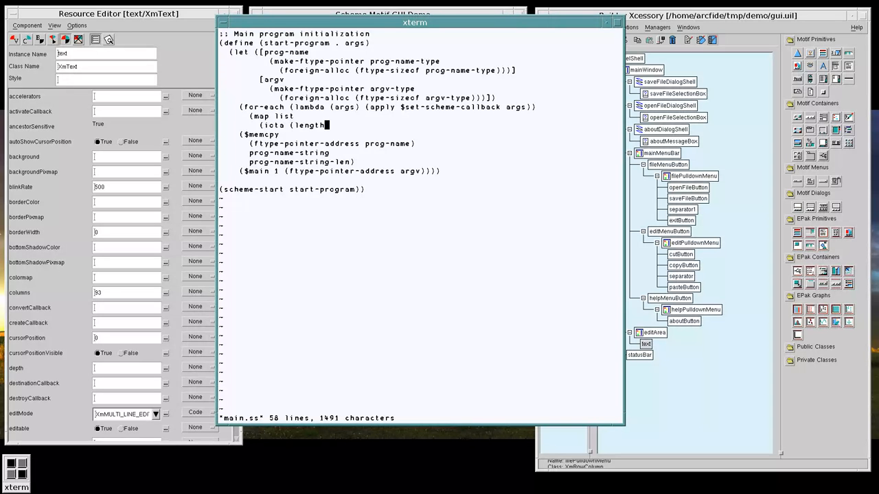
text(callbacks)
text((map)
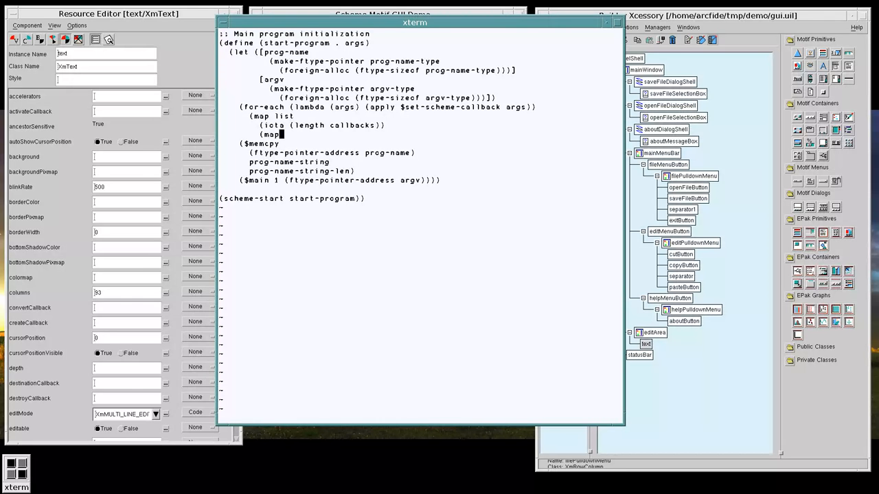
text(foreign-)
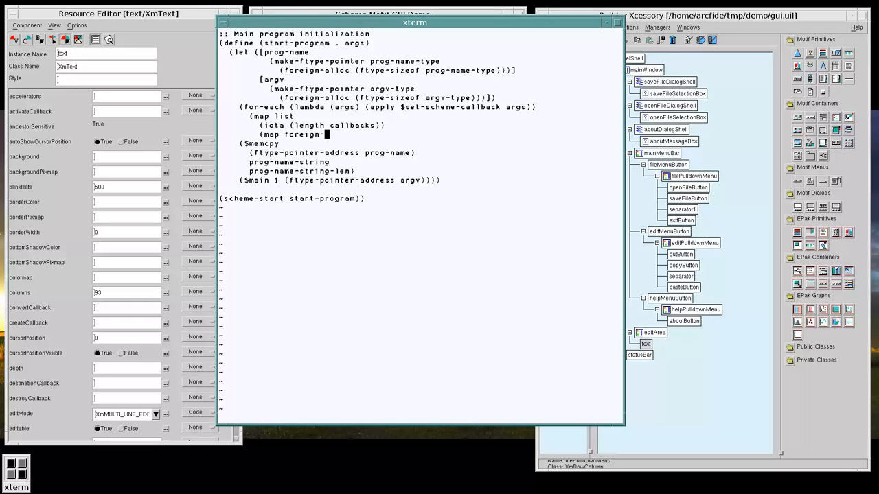
text(call)
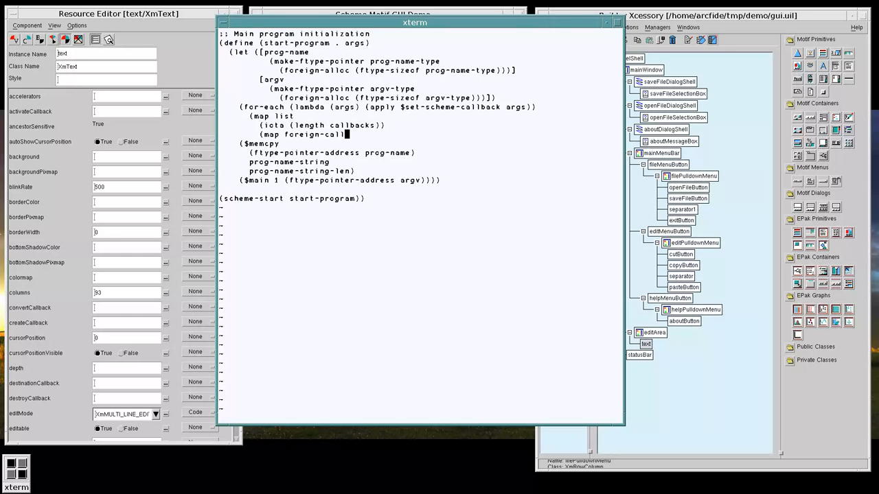
text(able-entry-point)
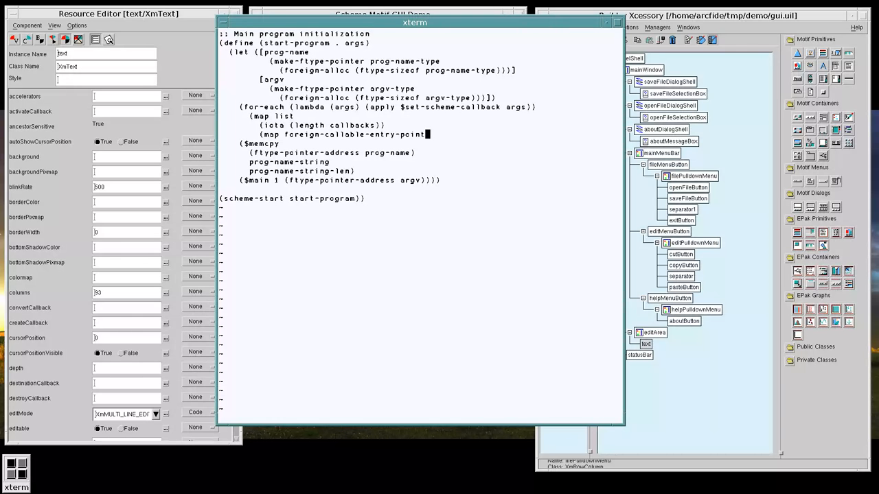
text(callbacks)
text(($ini)
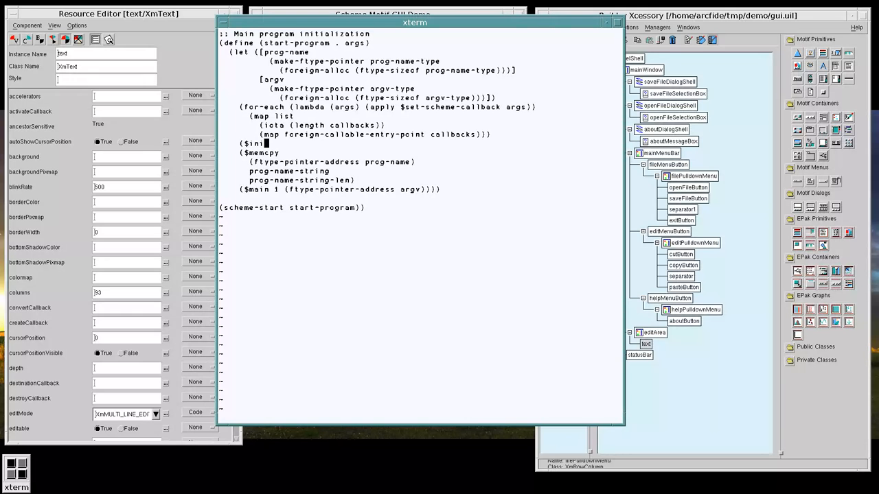
text(tialize-scheme-)
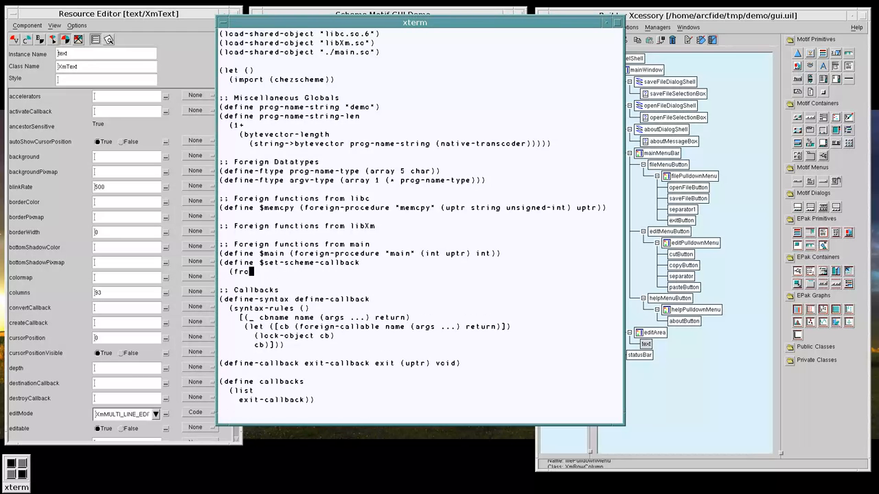
- Declare $set-scheme-callback as foreign-procedure "set_scheme_callback" and begin $initialize-scheme-callbacks
text(oreign-procedure "set_scheme)
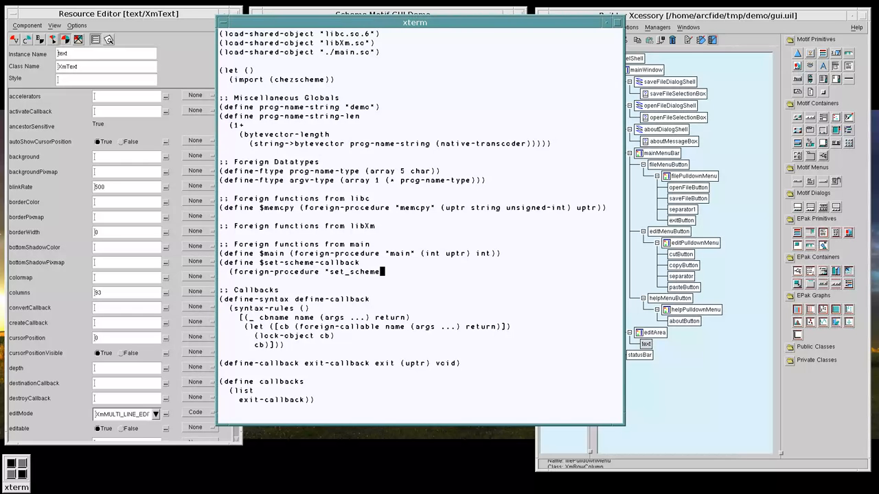
text(_callback" (int uptr) void)
text((define $)
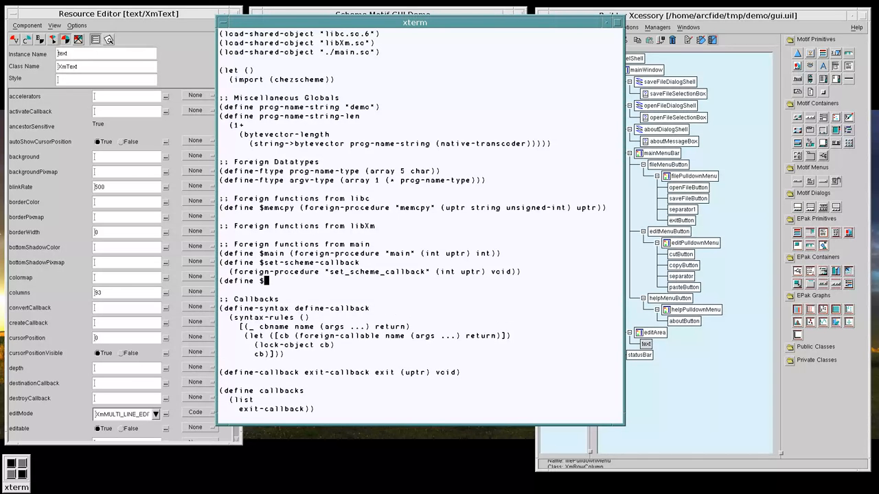
text(initialize)
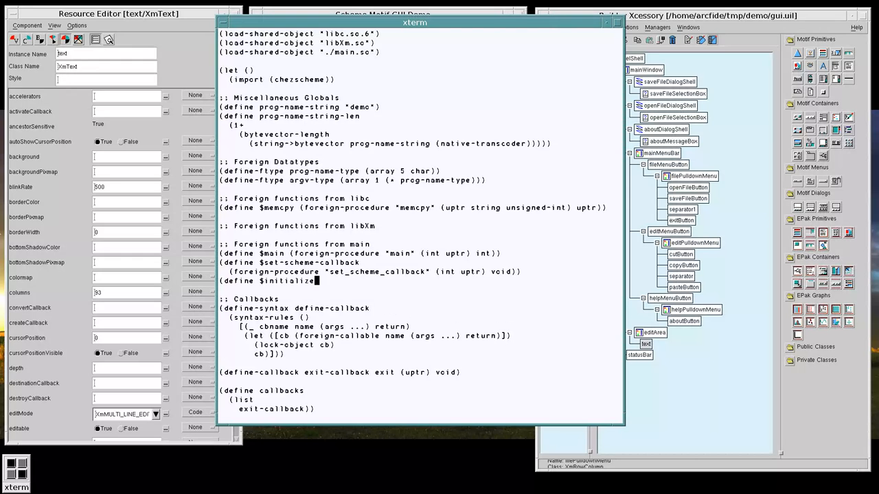
text(scheme-callb)
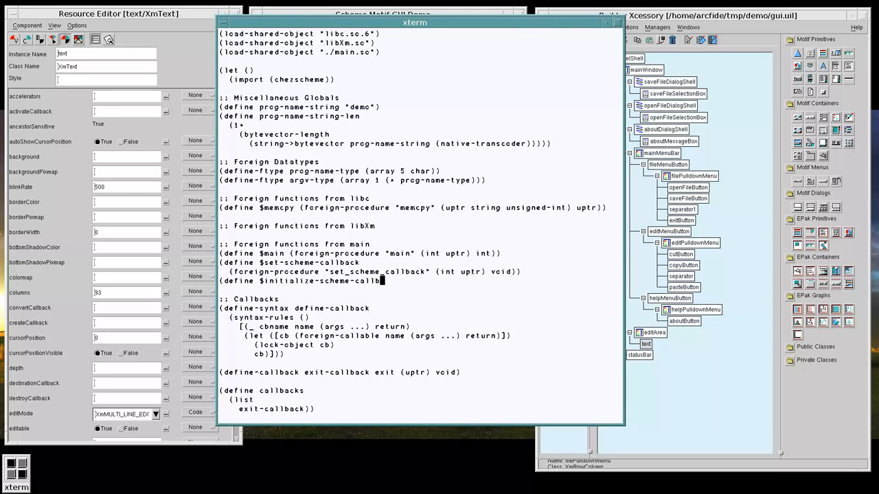
text(acks)
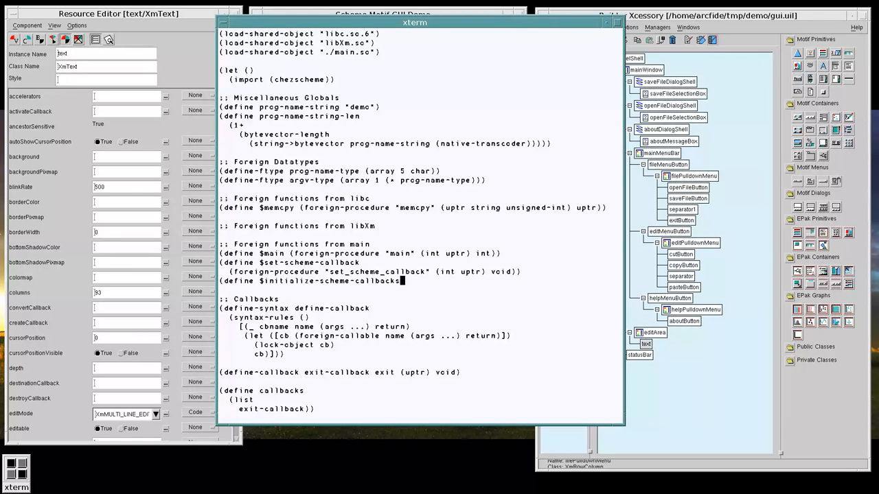
mouse_move(300, 322)
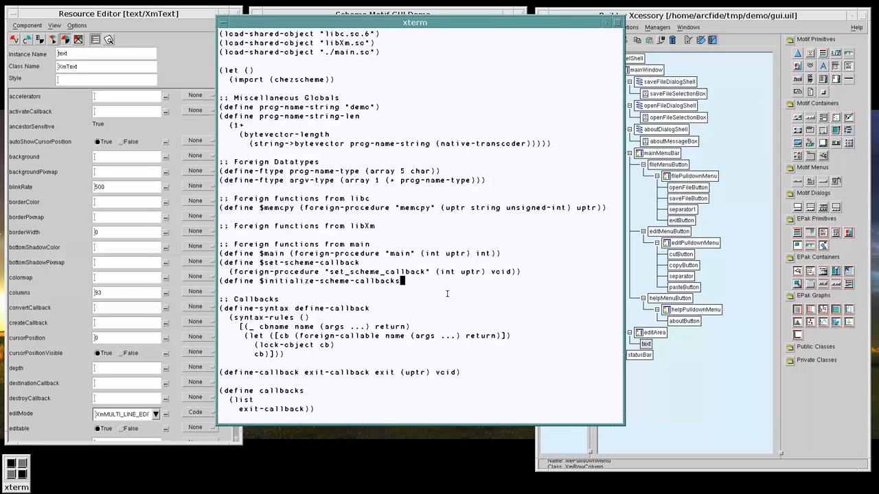
- Bind $initialize-scheme-callbacks to foreign-procedure "initialize_scheme_callbacks" () and save-quit main.ss
text((foreign-procedure ")
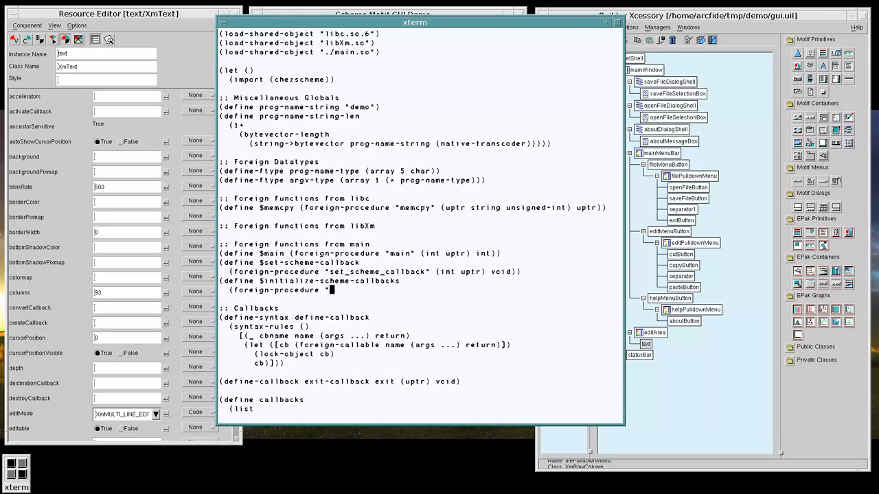
text(initi)
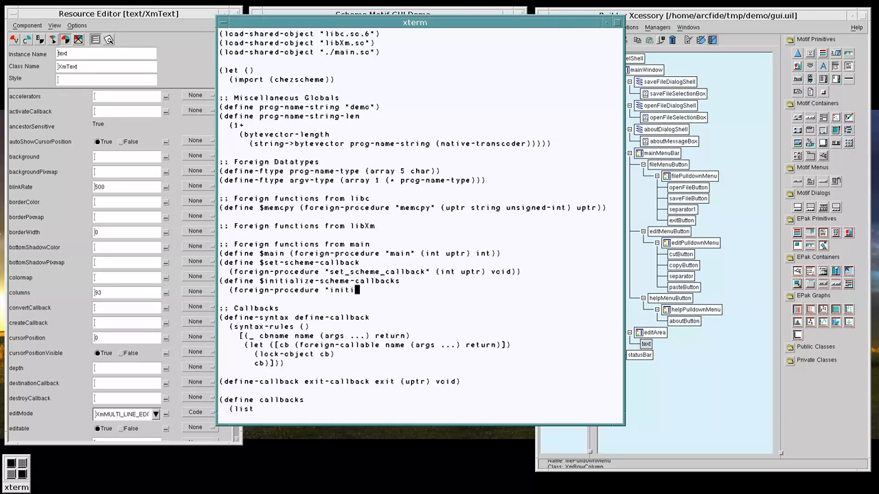
text(alize_scheme_c)
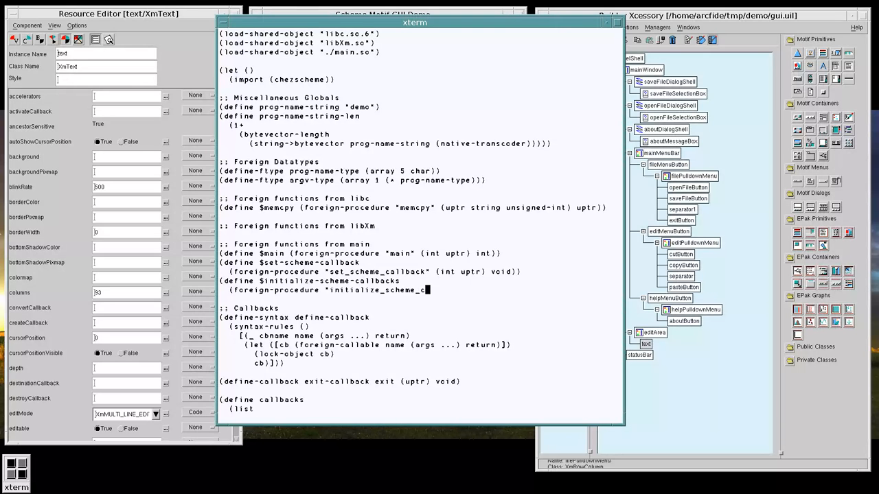
text(() void)))
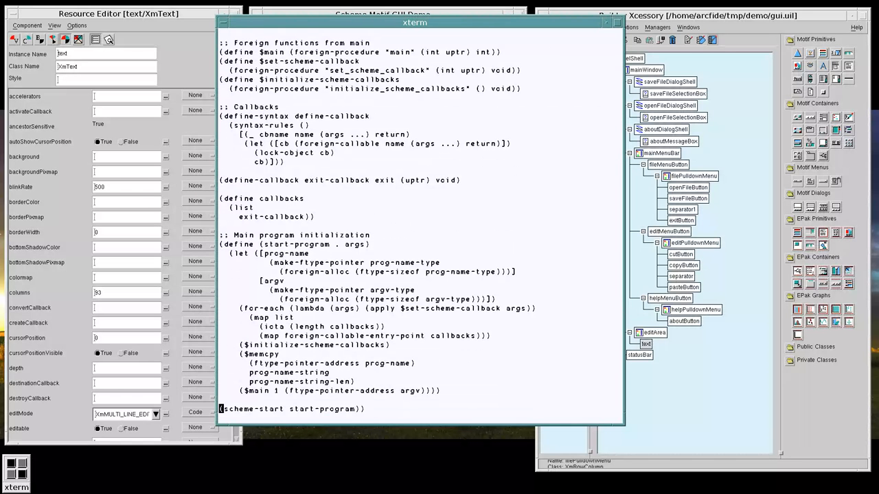
text(:wq)
text(sche)
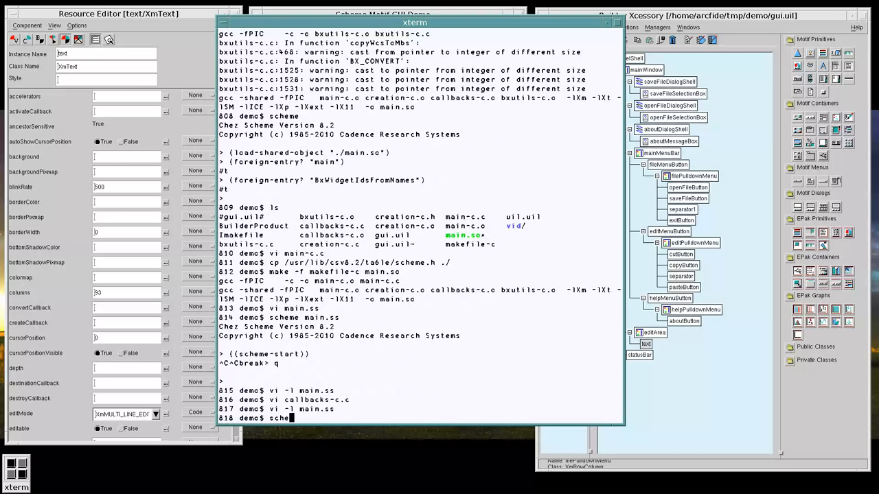
- Rebuild main.so with make -f makefile-c, run scheme main.ss to the callbacks error, and reopen the source in vi
text(make -f makefile-c main.so)
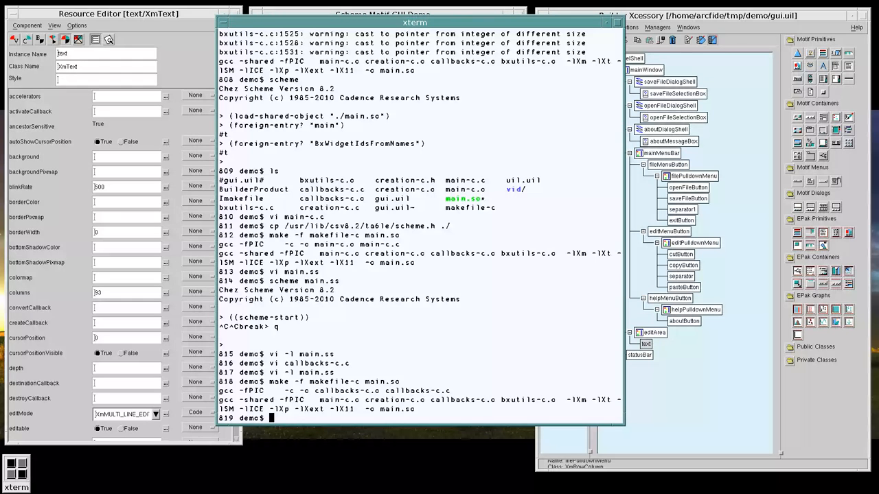
text(scheme mai)
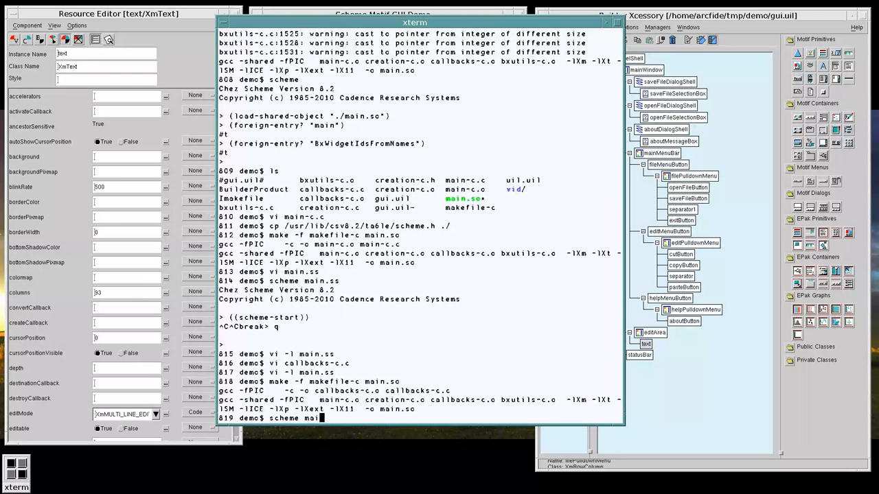
key(Return)
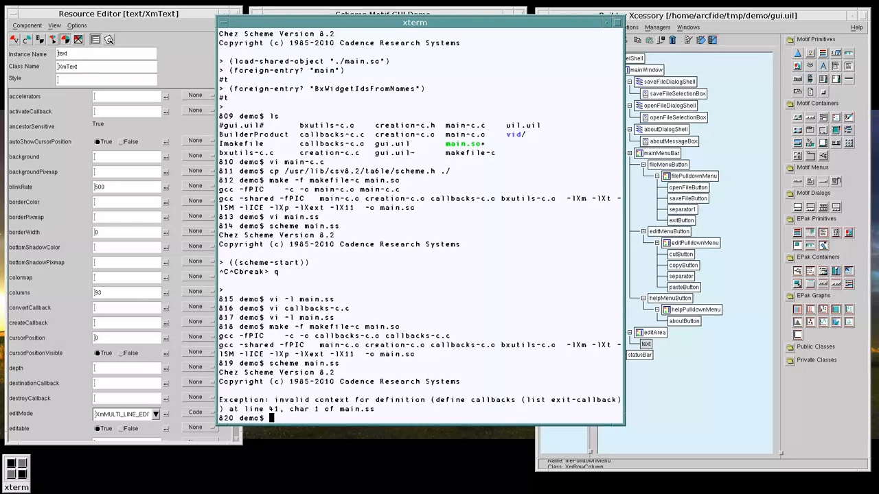
text(vi sc)
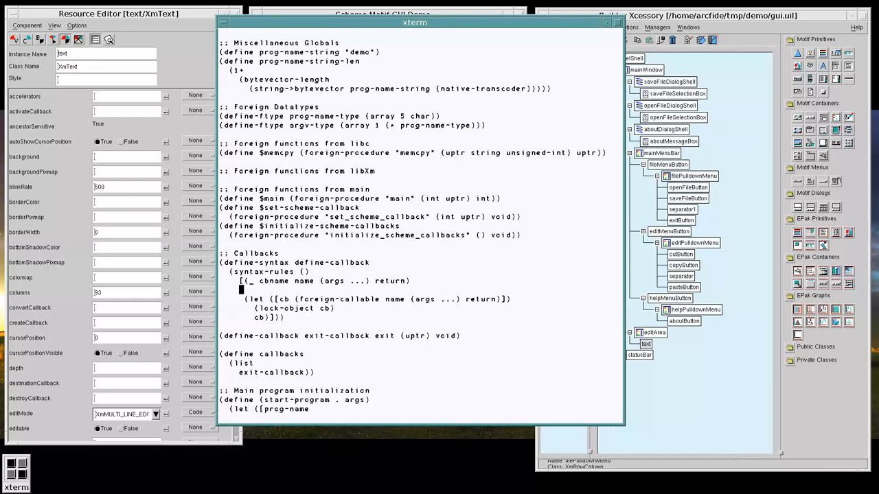
- Change the macro template to (define cbname ...), relaunch scheme main.ss and evaluate ((scheme-start))
text((define cbna)
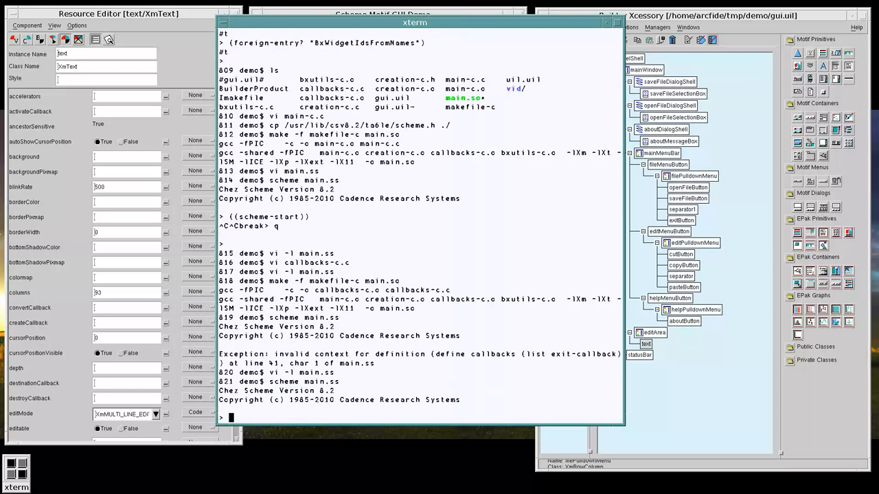
text(((scheme-start)))
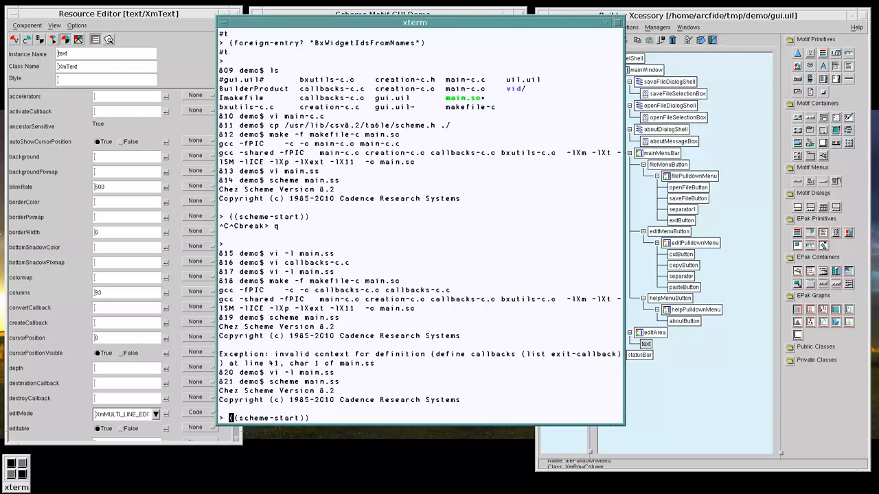